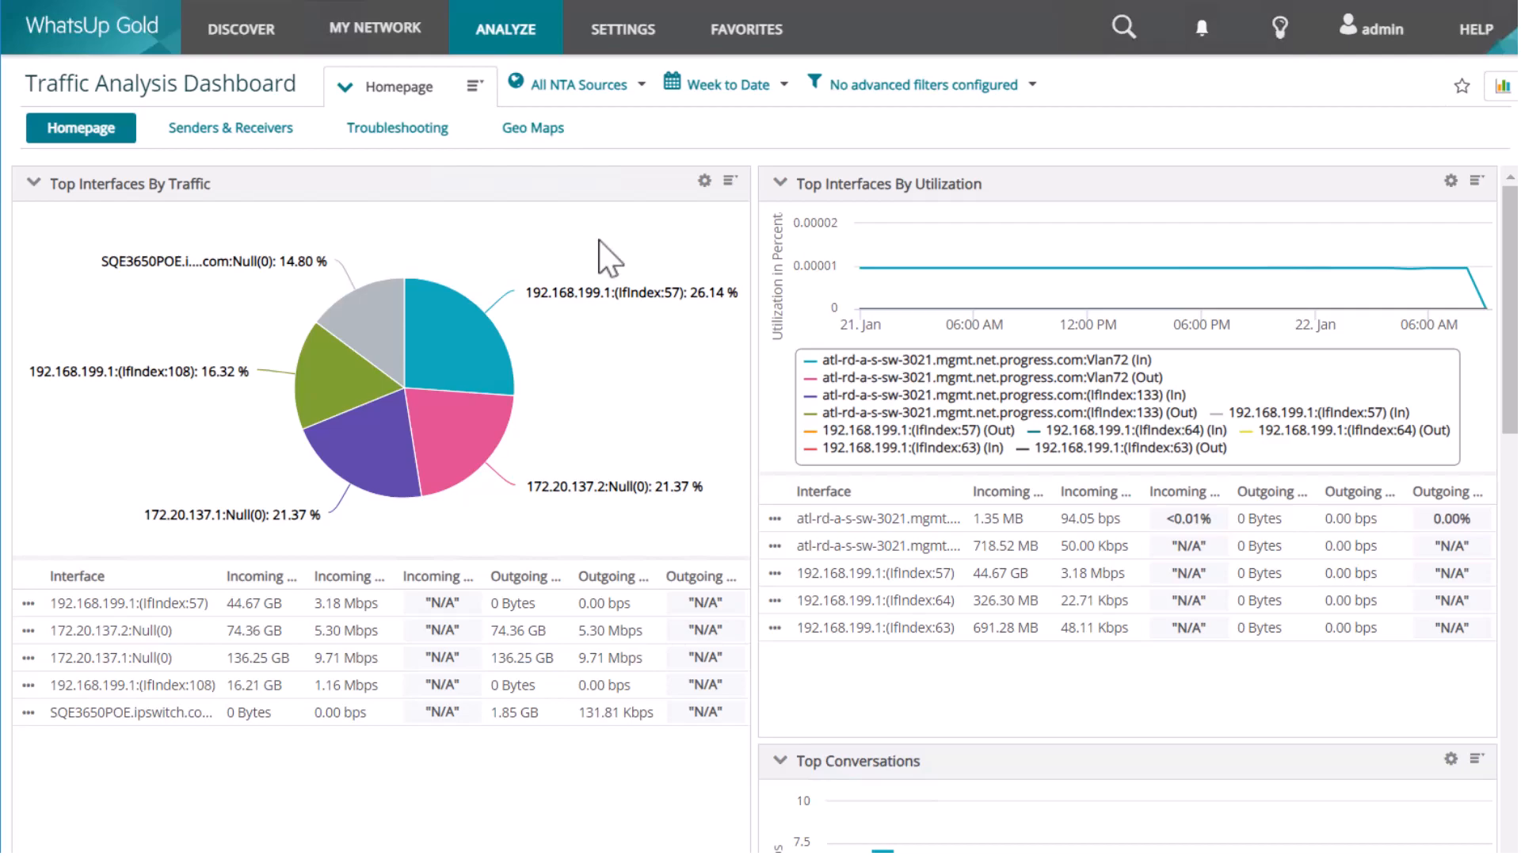
Open SETTINGS and show the Network Traffic Analysis submenu with NTA Sources and NTA Applications
click(623, 29)
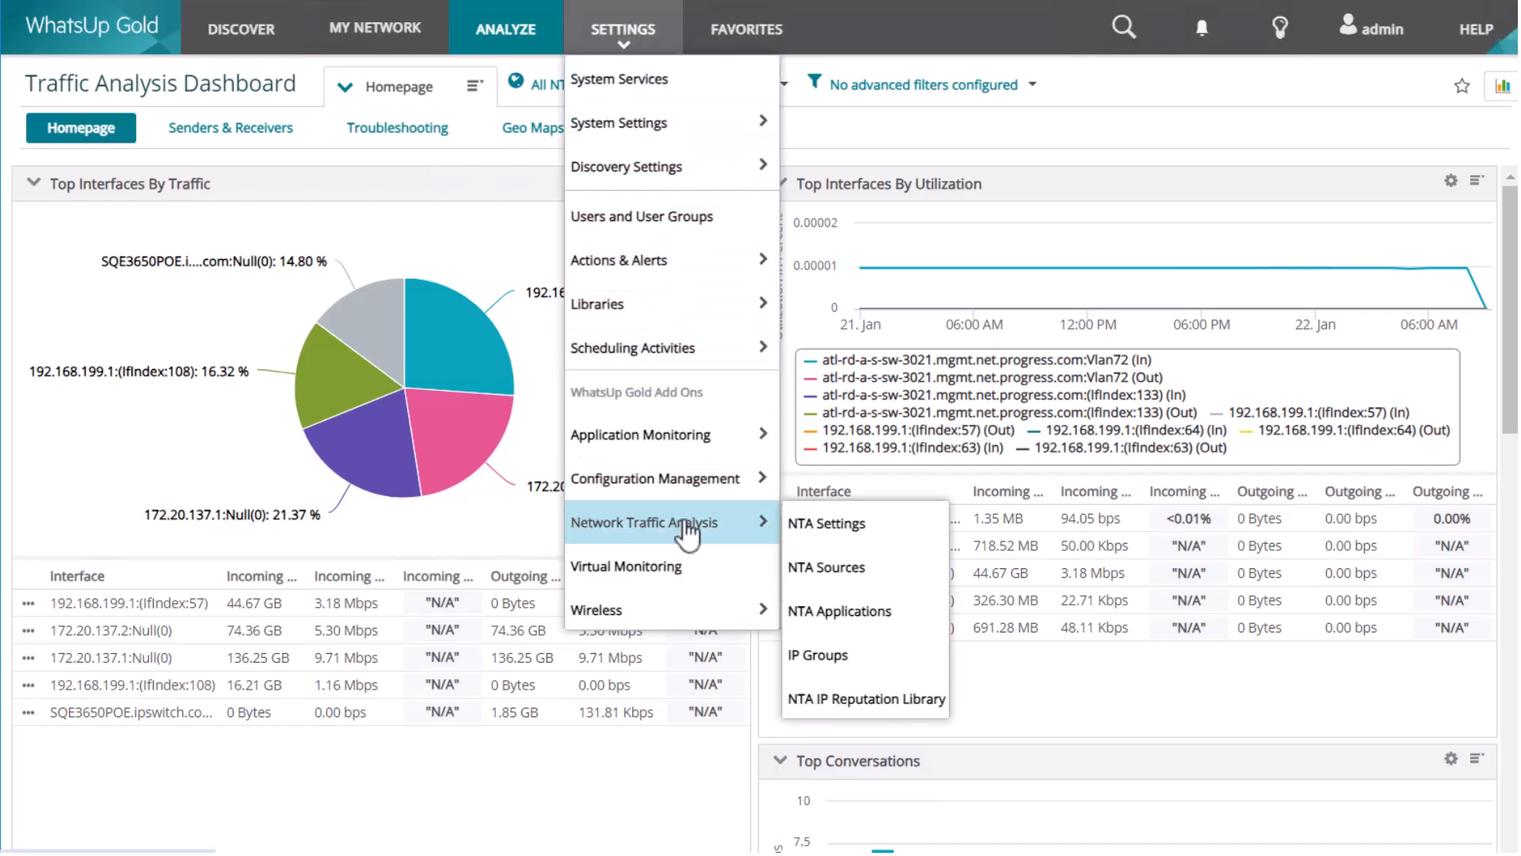
Choose NTA Sources to open the NTA Source Library of flow sources
click(826, 566)
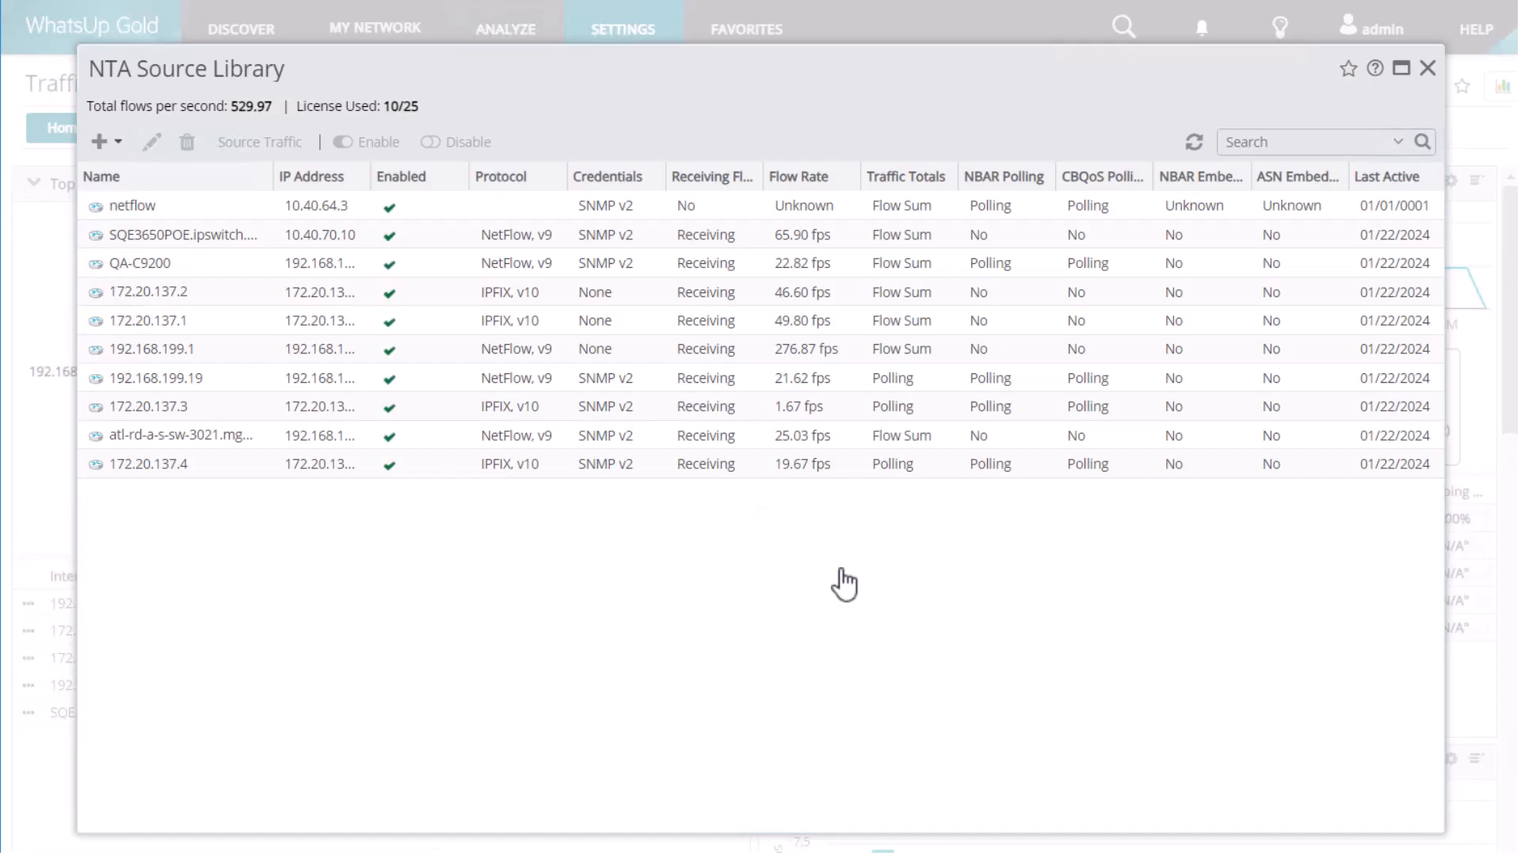
mouse_move(938, 592)
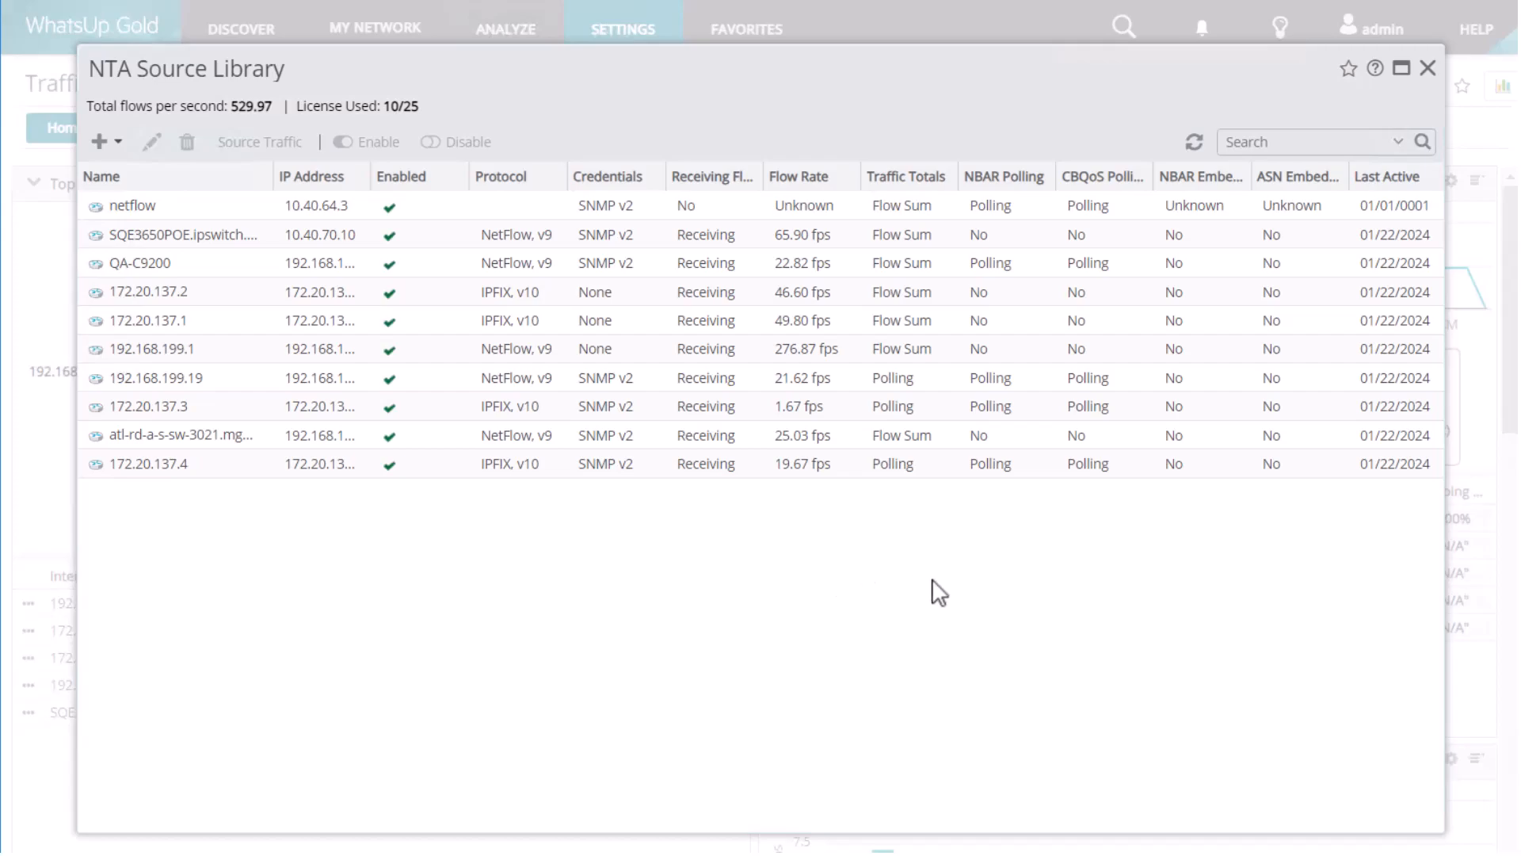
mouse_move(1428, 69)
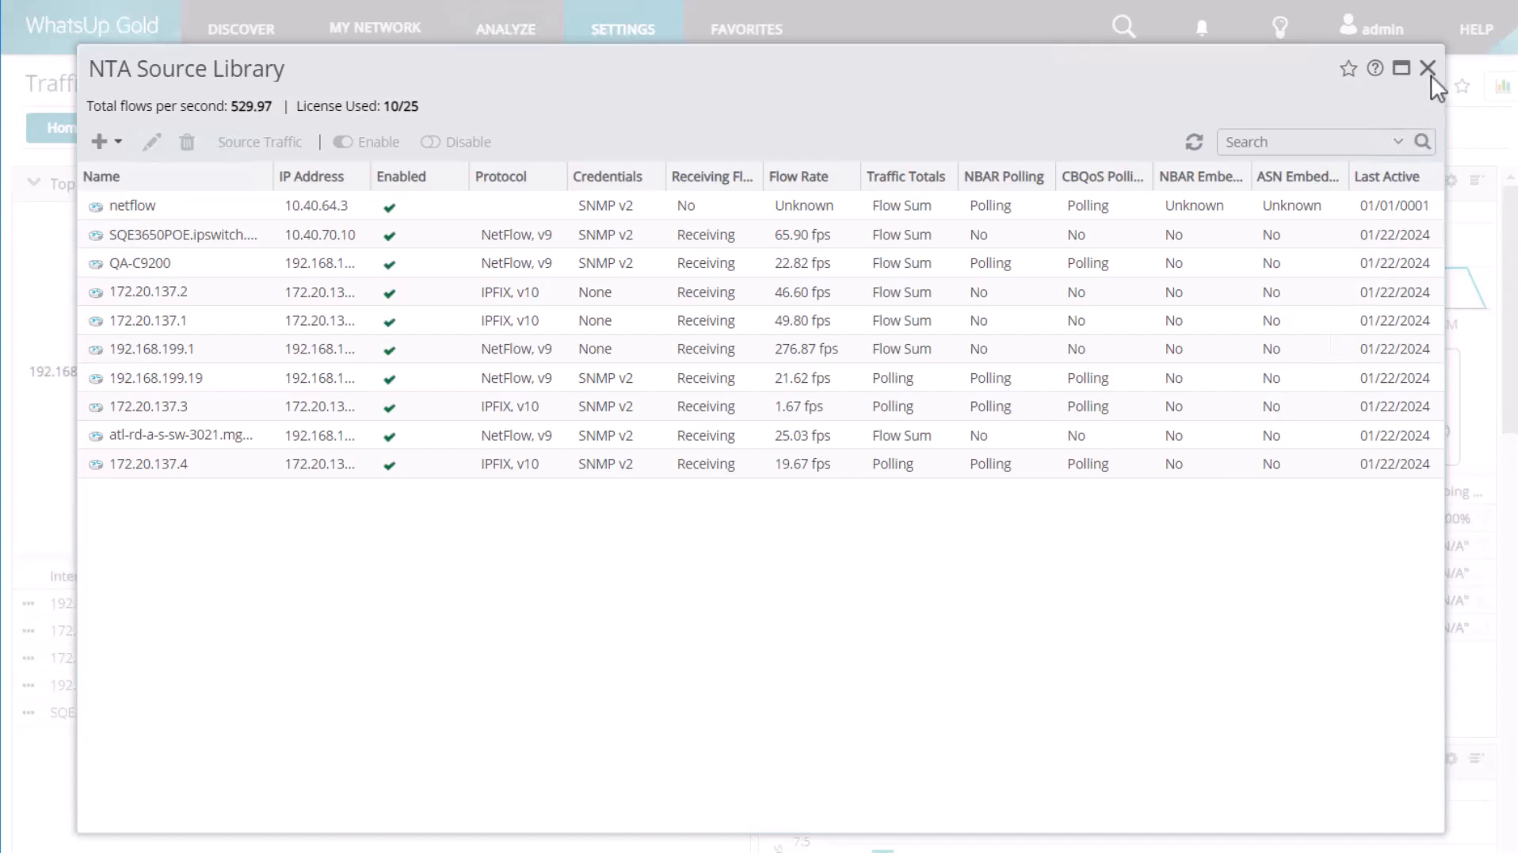
Close the NTA Source Library and scroll the Homepage past Top Applications to Top Endpoints
click(1428, 68)
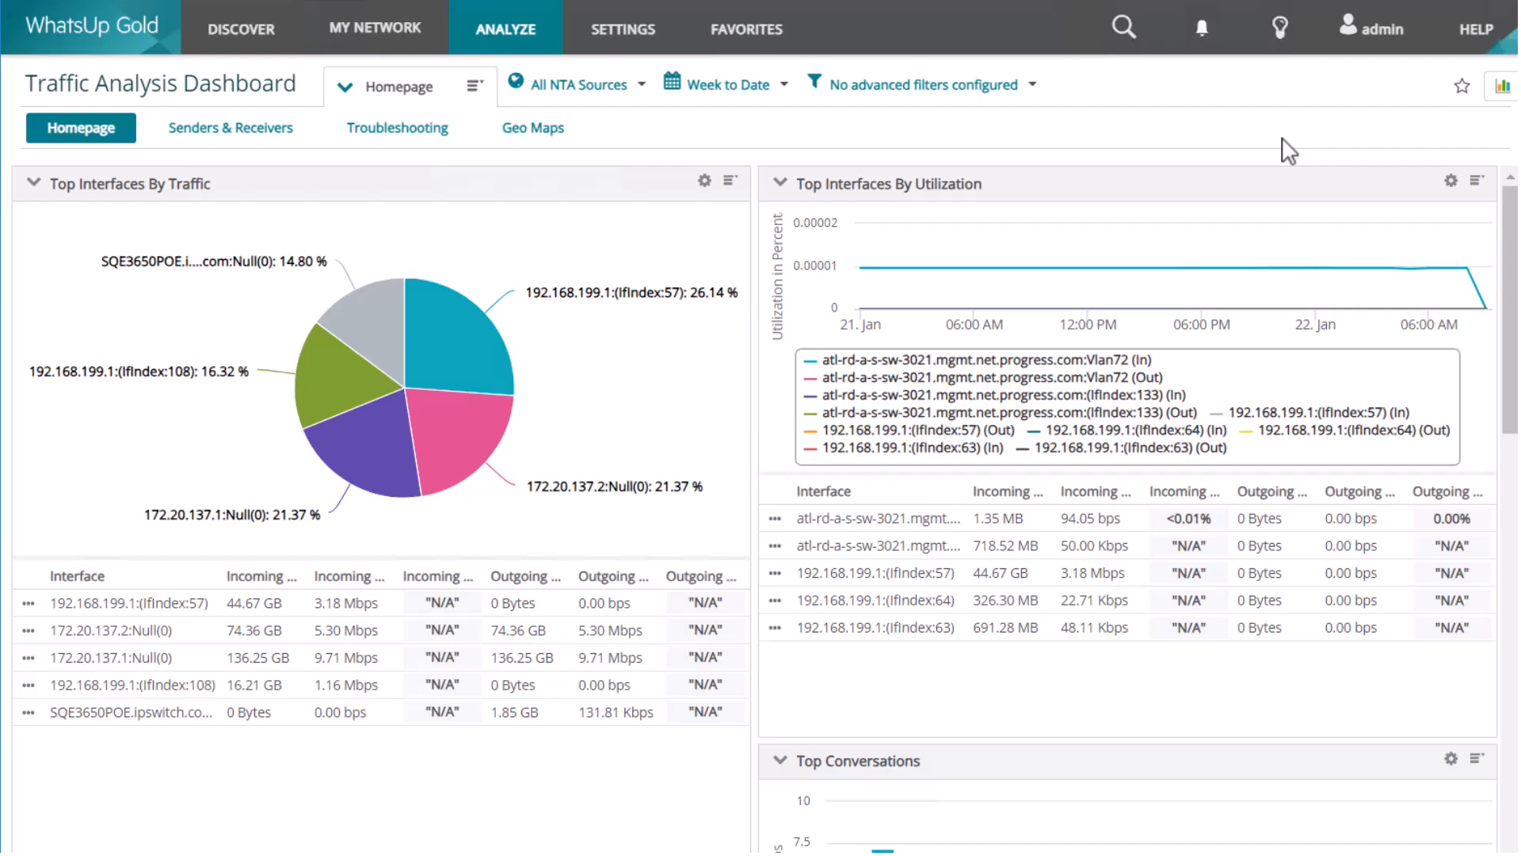
mouse_move(1504, 276)
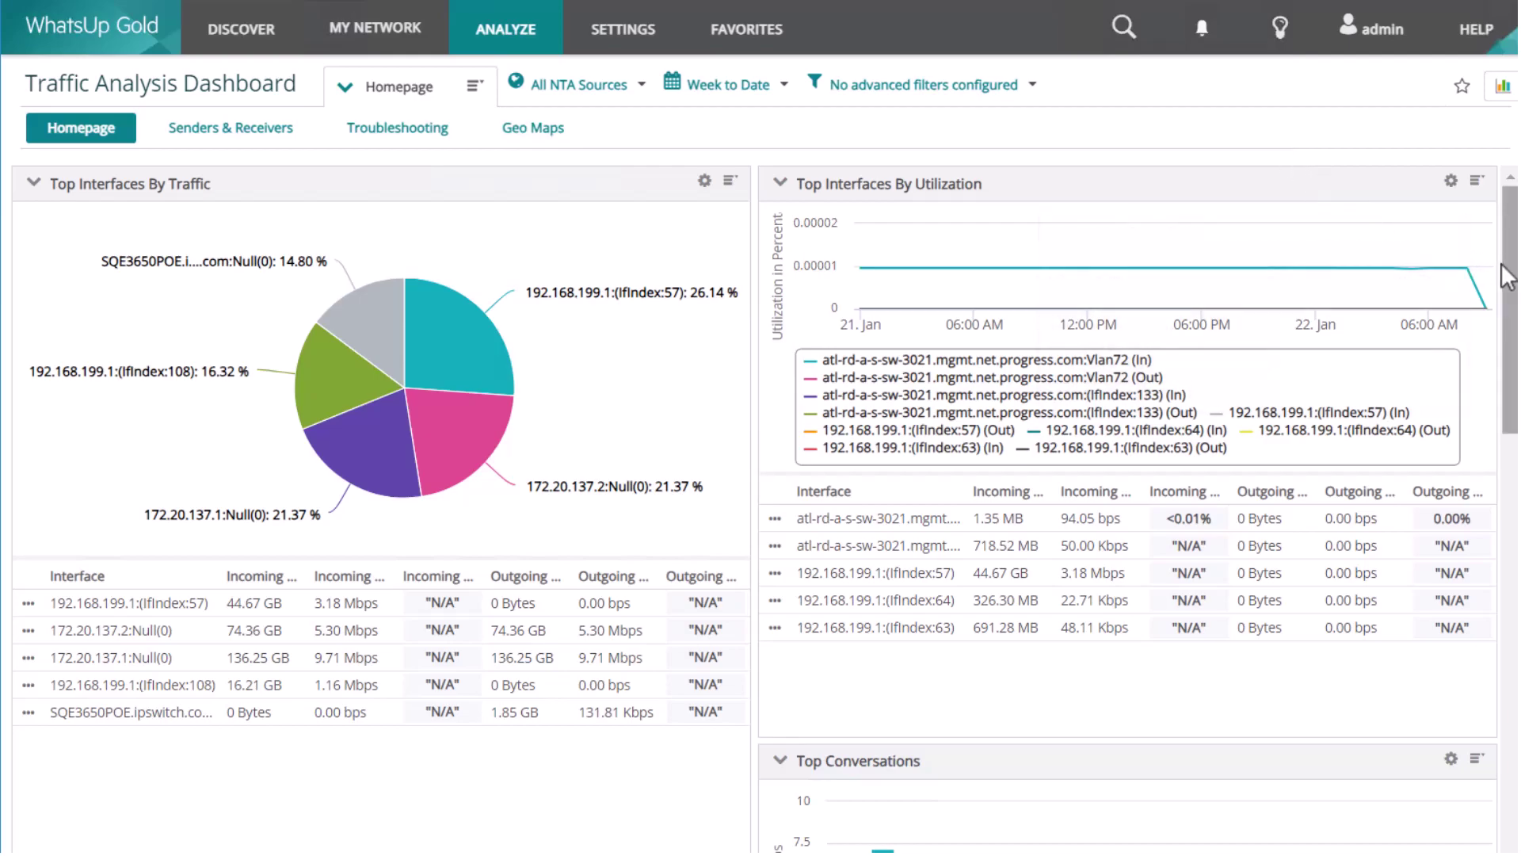
scroll(down, 3)
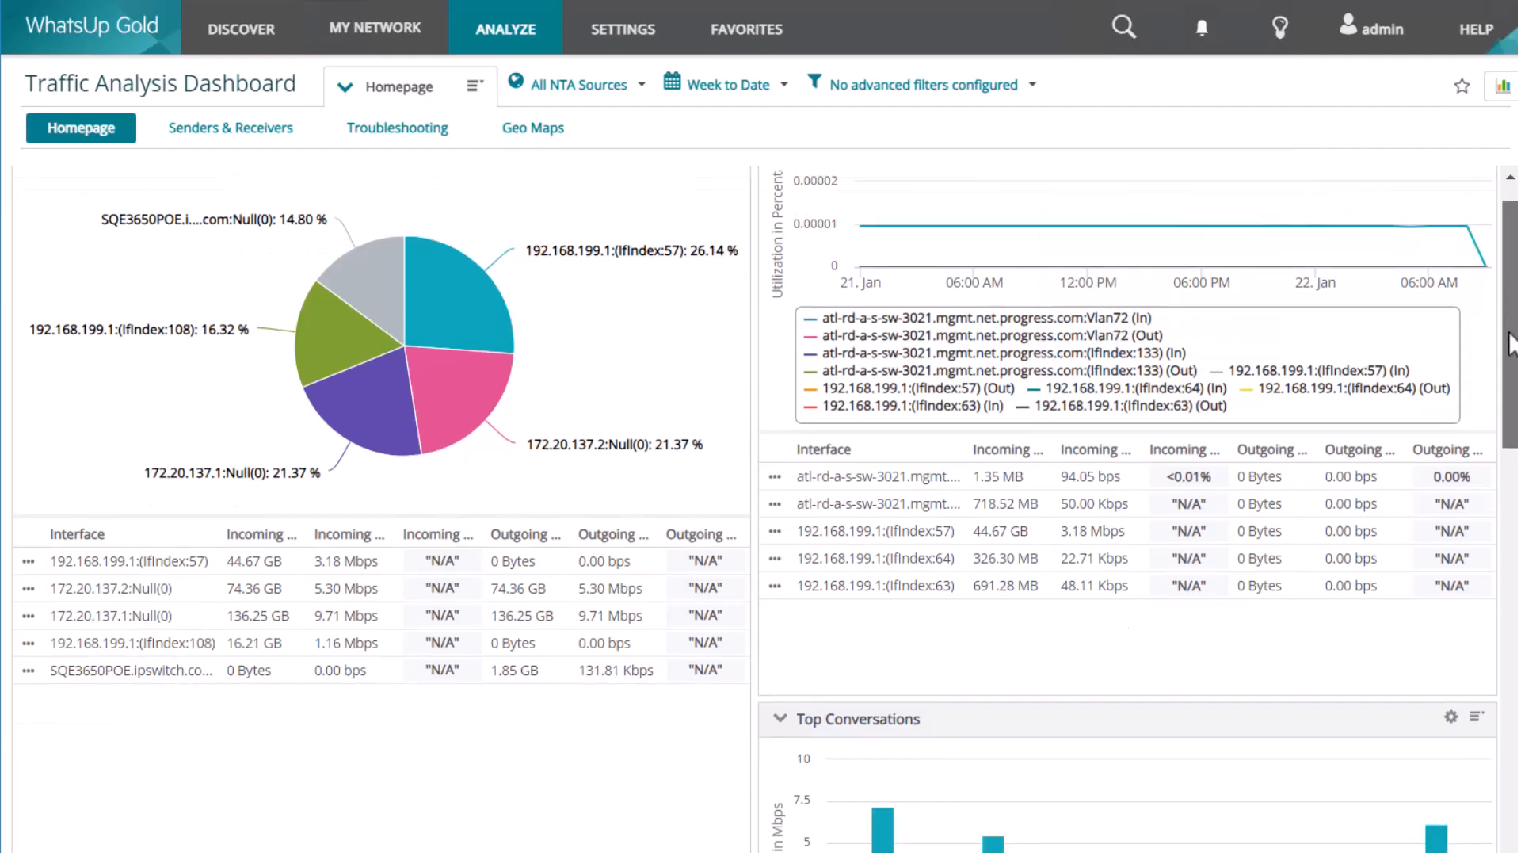
scroll(down, 3)
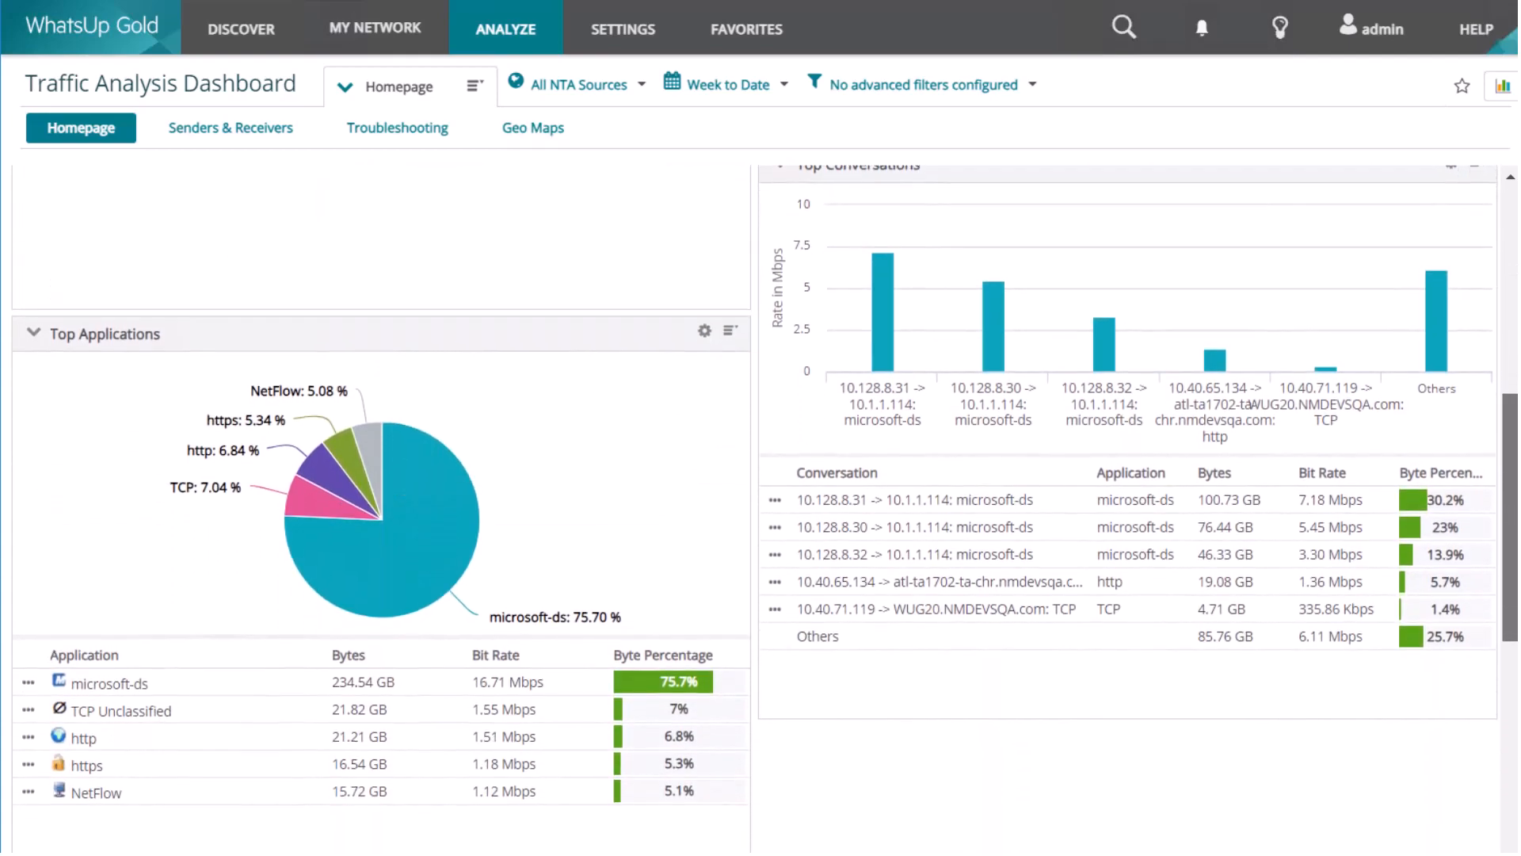
scroll(down, 3)
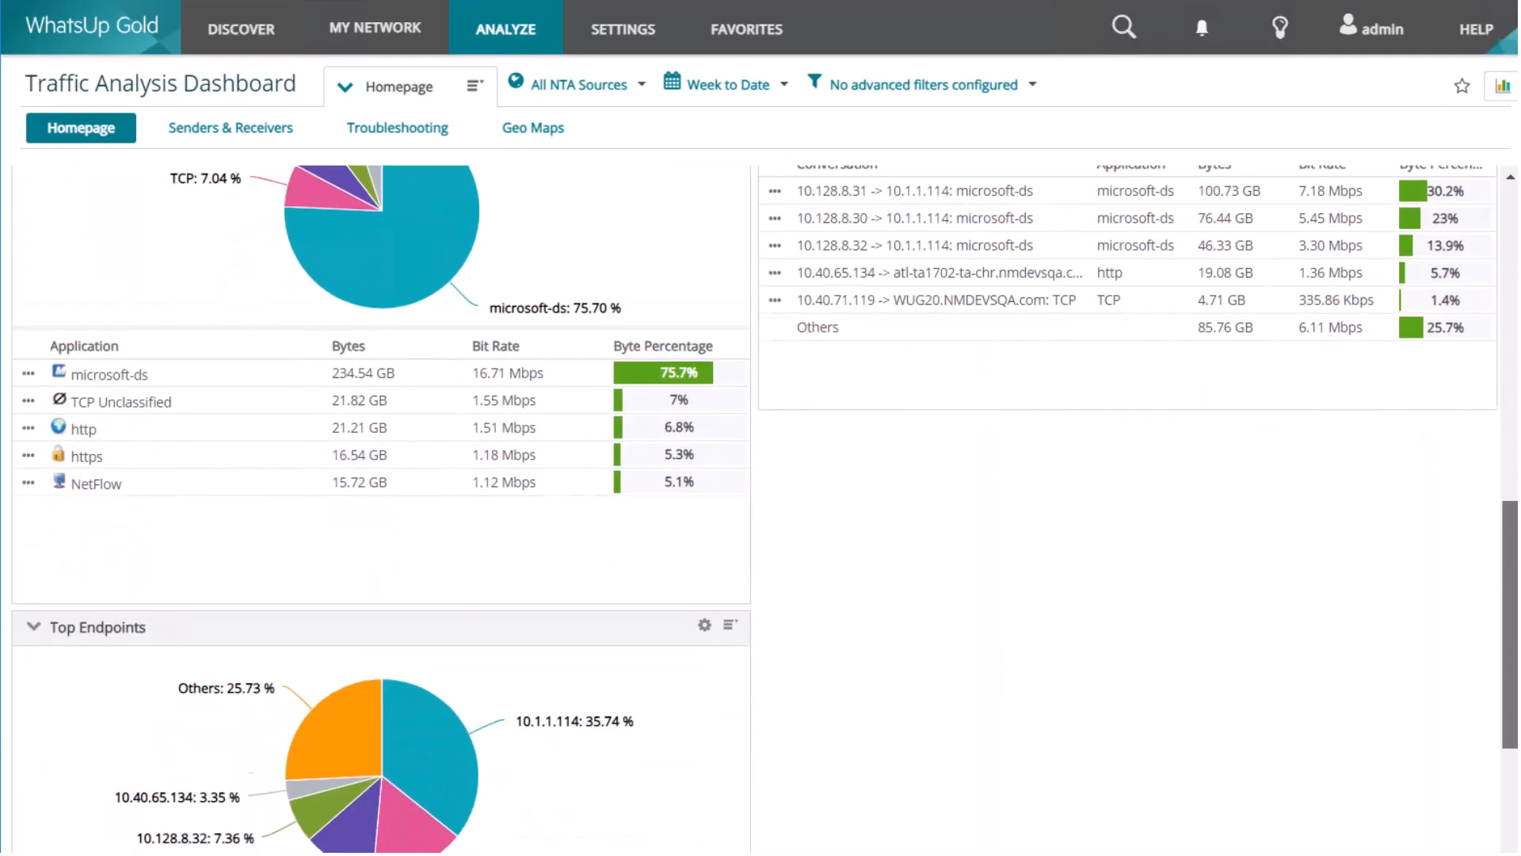
scroll(down, 3)
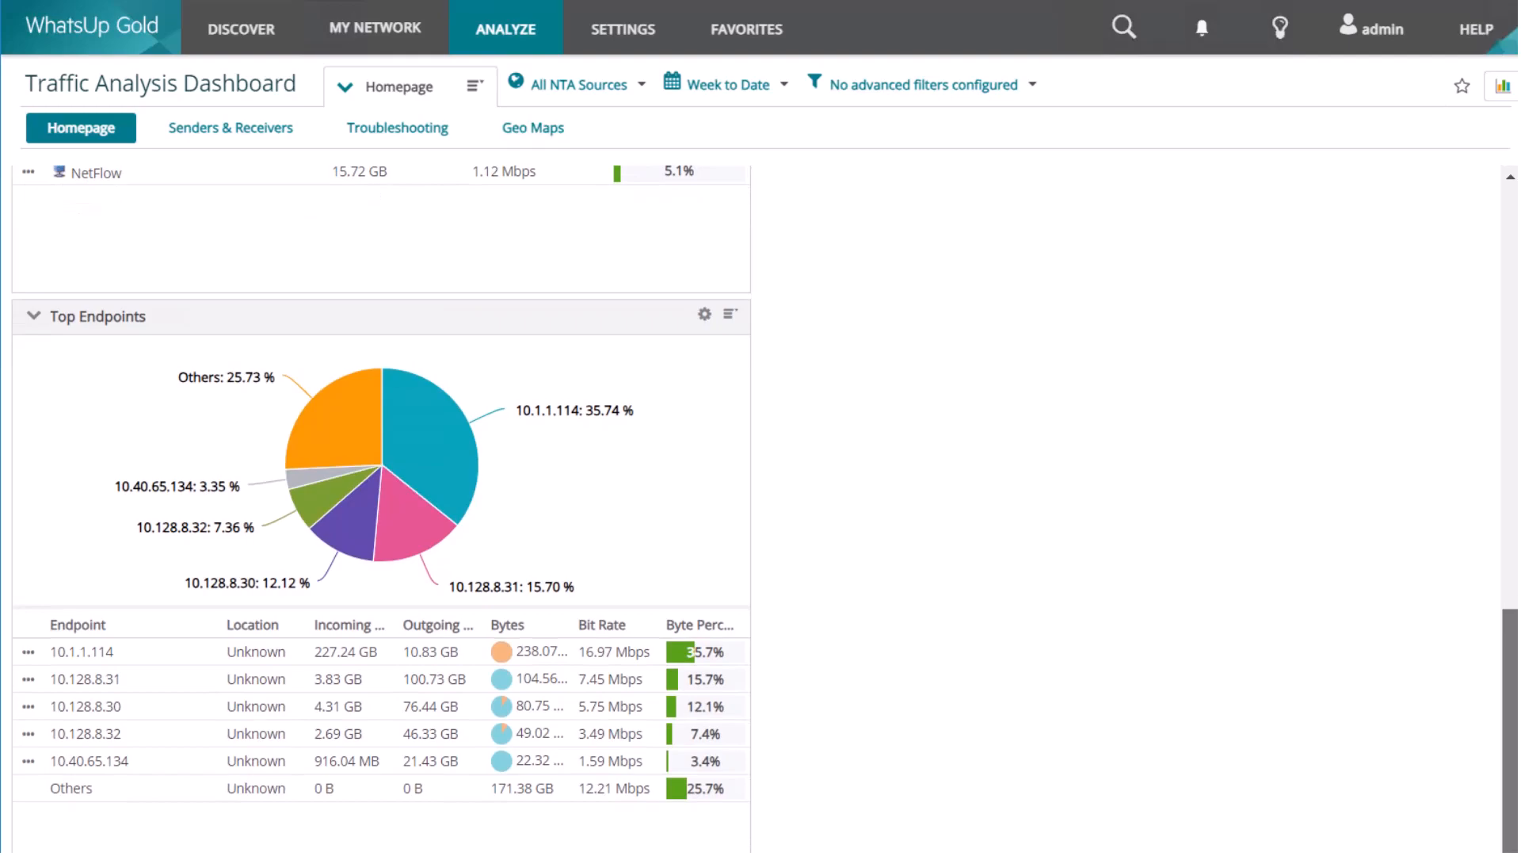
Switch to Senders & Receivers and scroll down to Top Sender and Receiver Domains
click(231, 129)
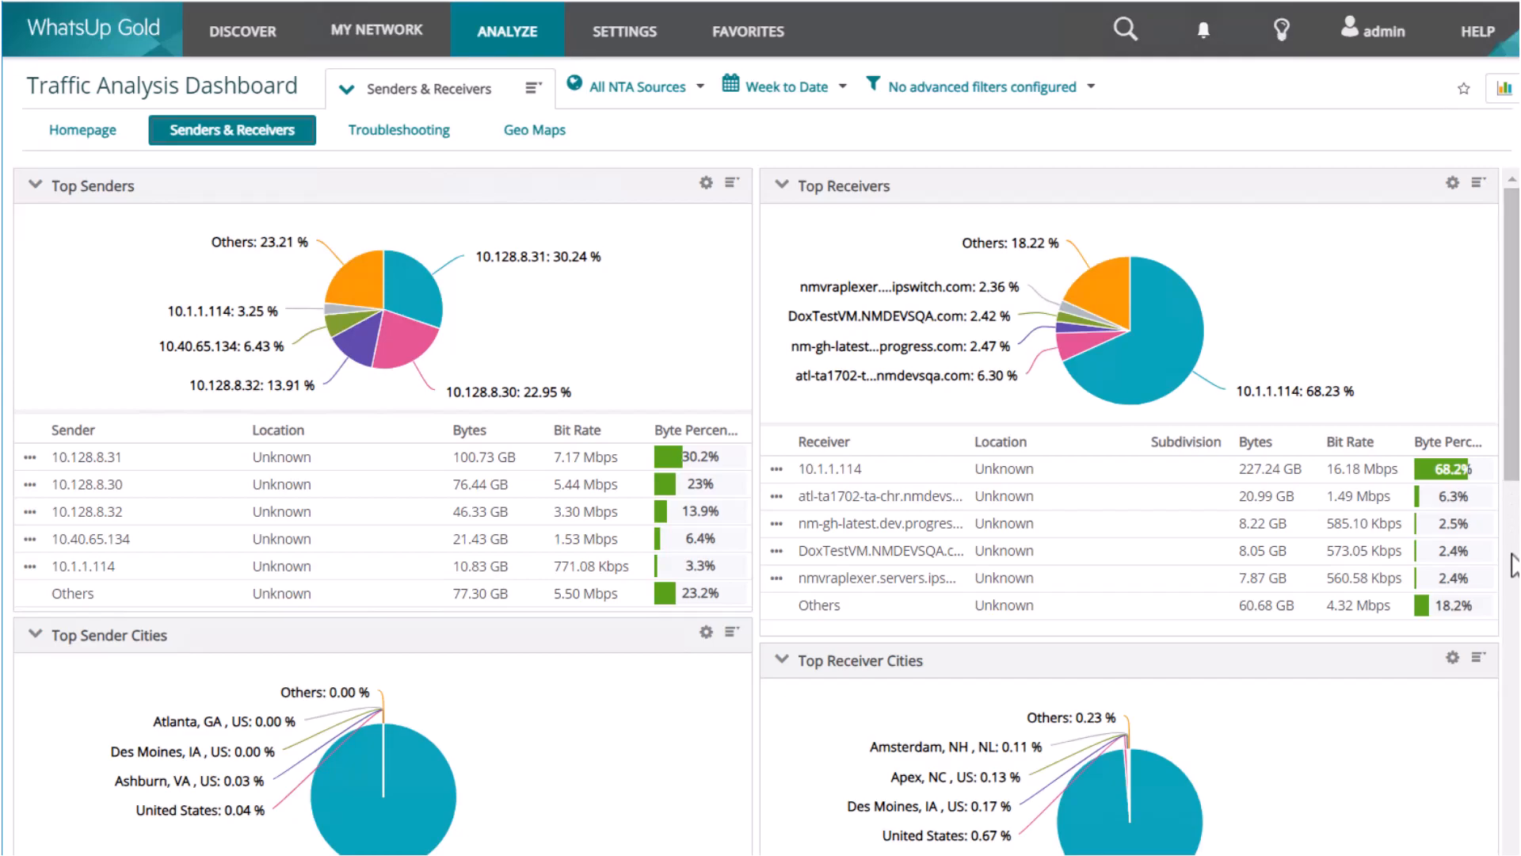
mouse_move(1513, 755)
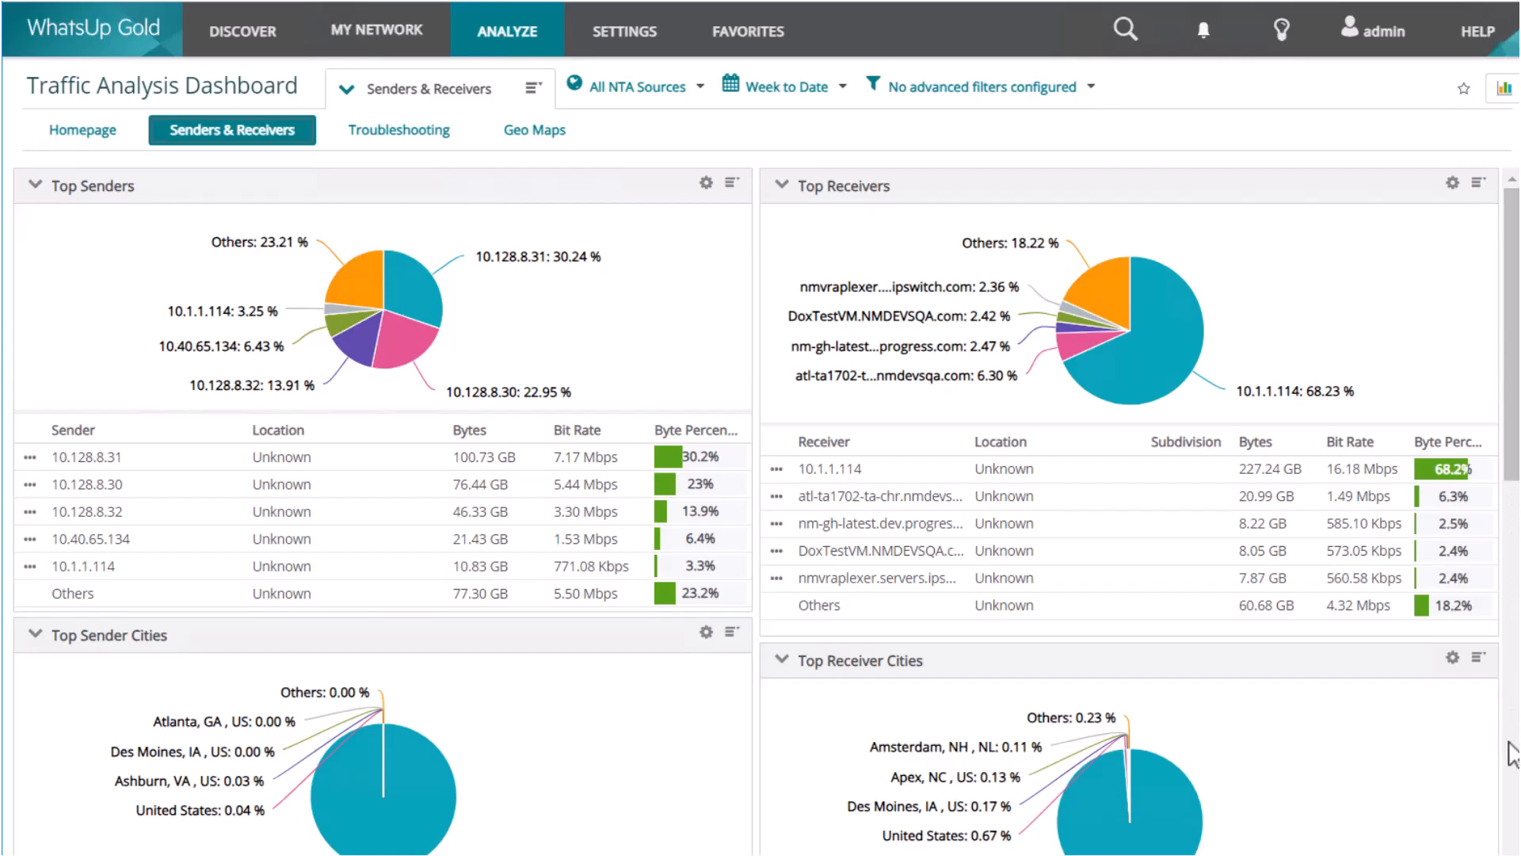
scroll(down, 3)
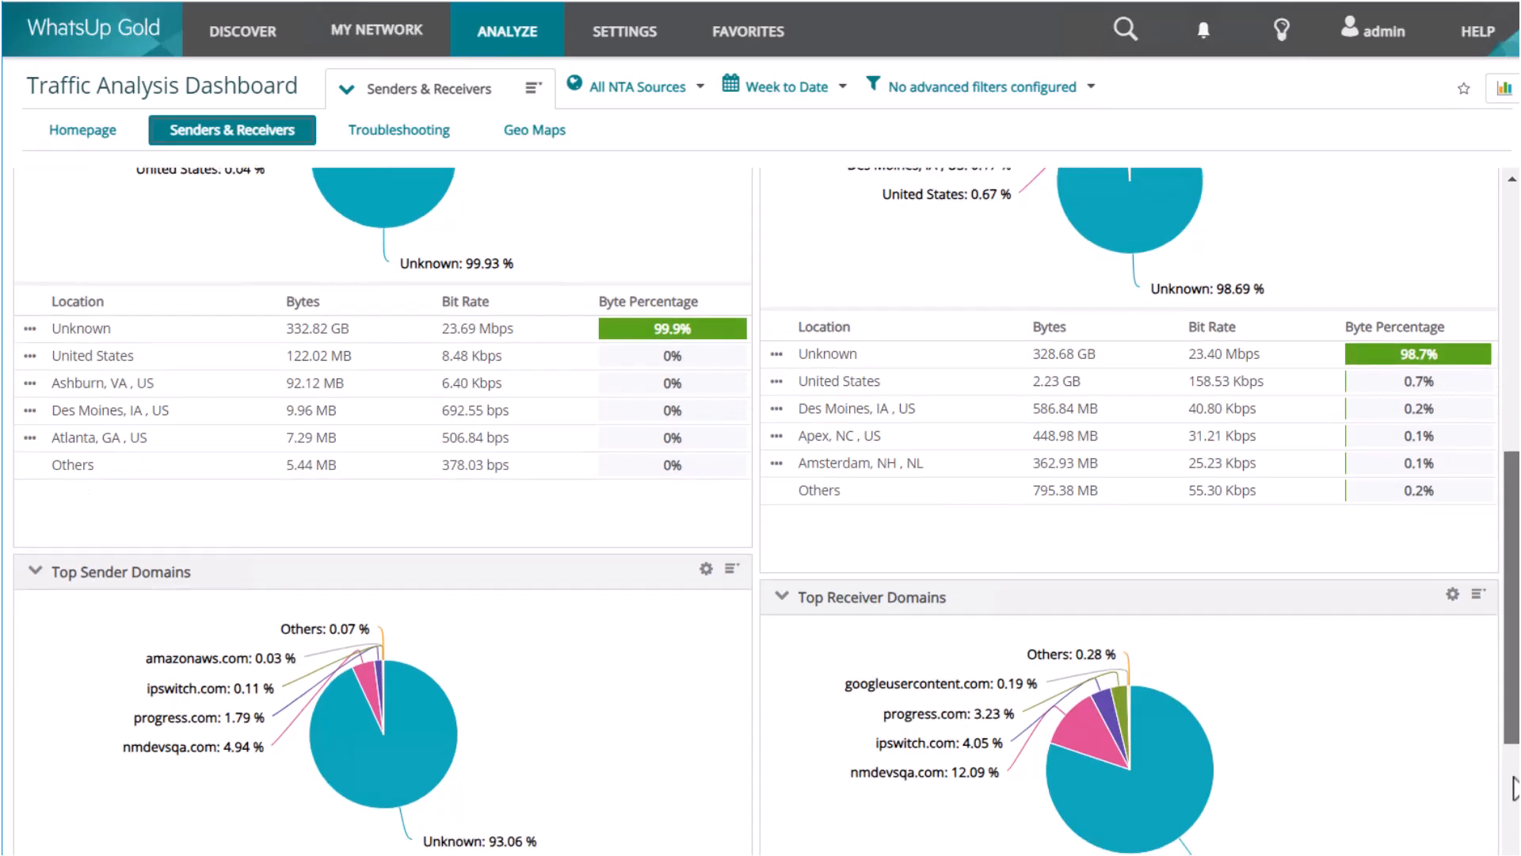
scroll(down, 3)
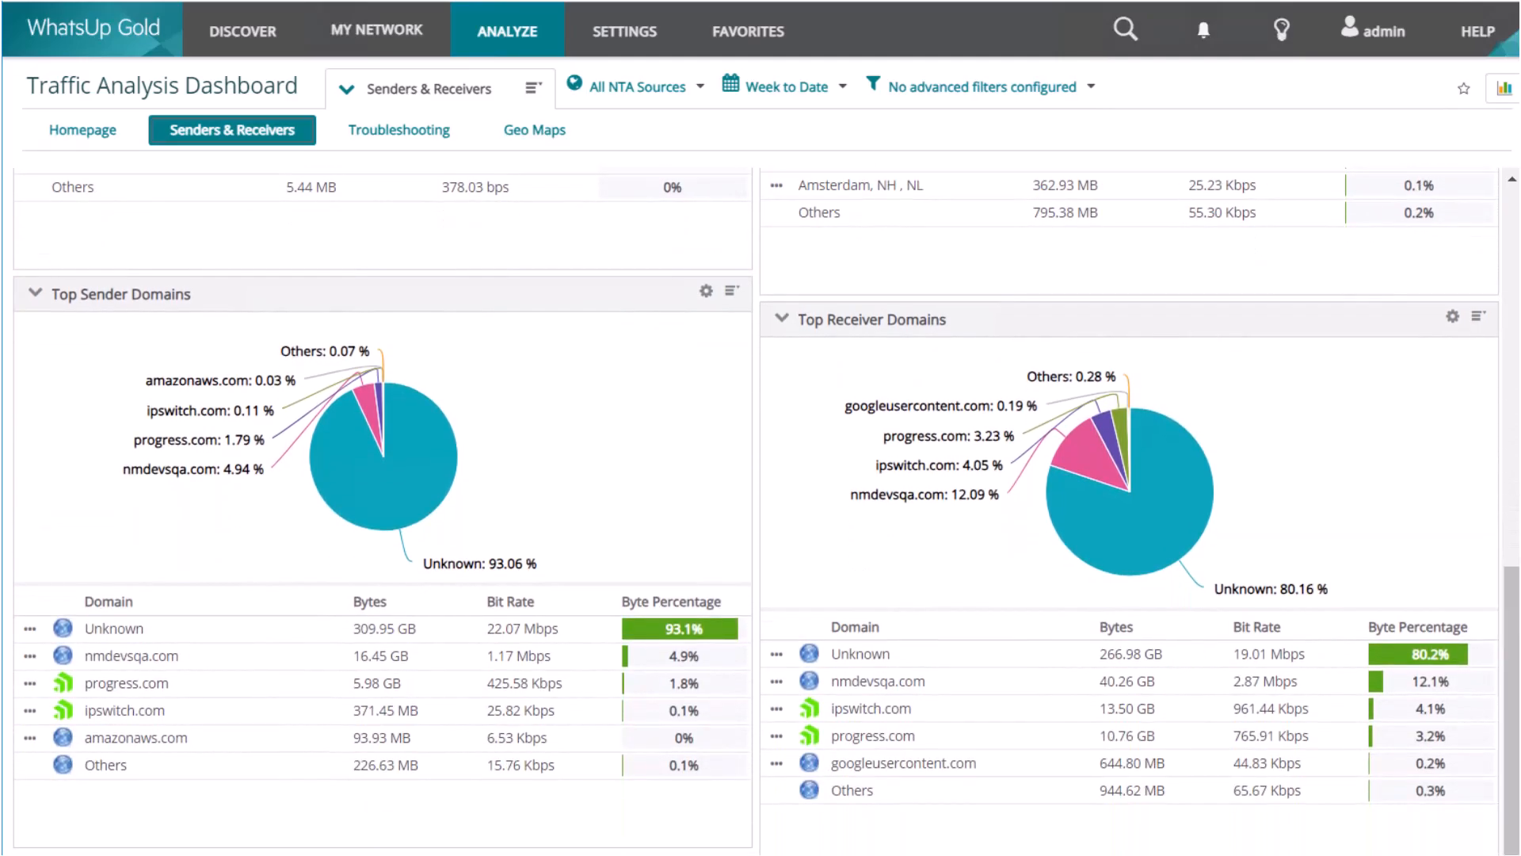
Scroll through the Troubleshooting page, view Geo Maps, then go back to the Homepage tab
click(398, 129)
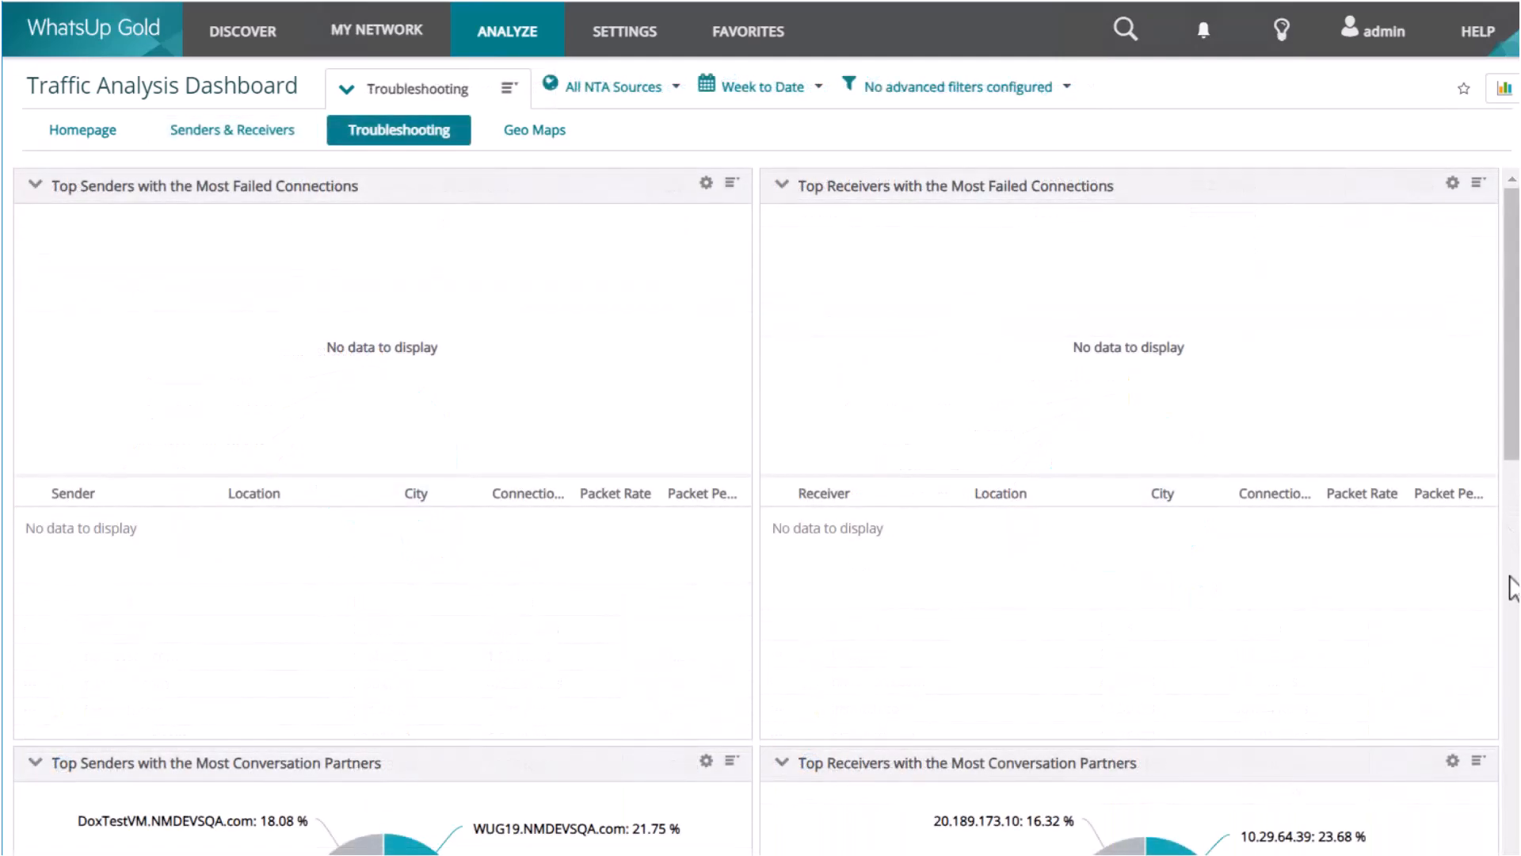
scroll(down, 3)
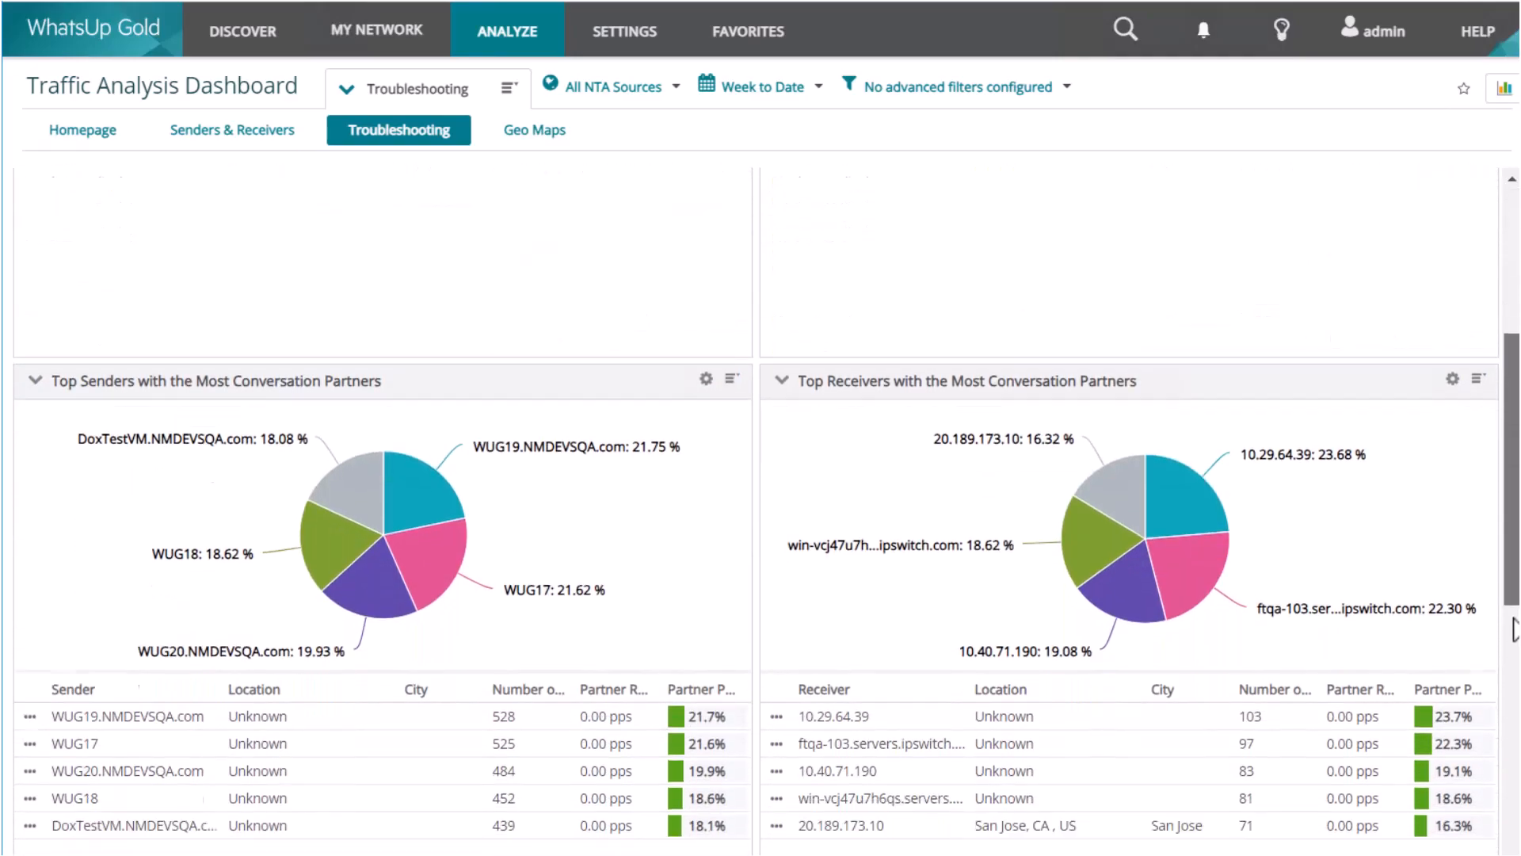
scroll(down, 3)
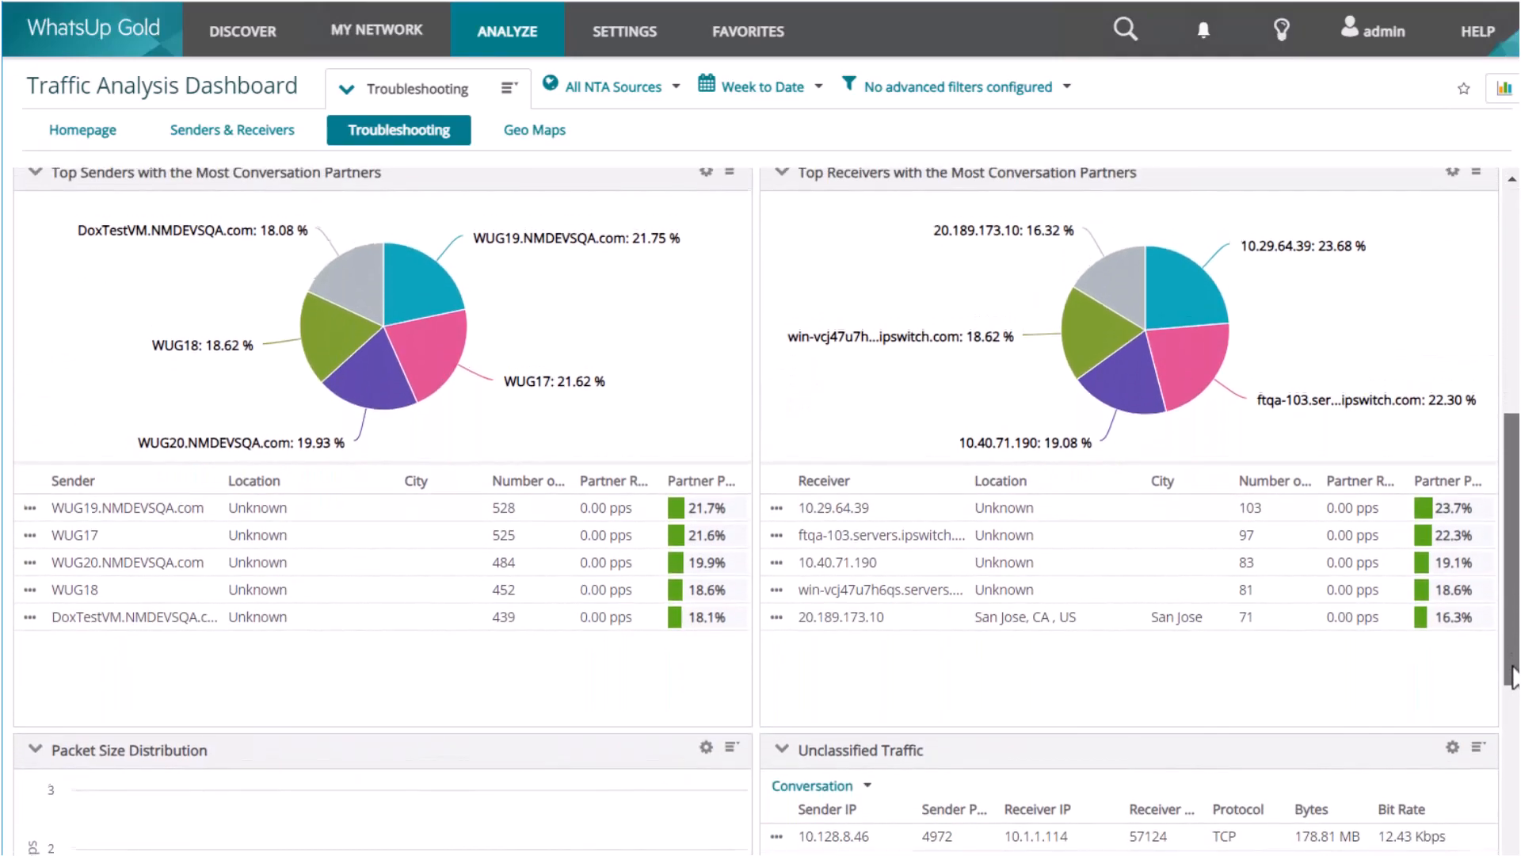
scroll(down, 3)
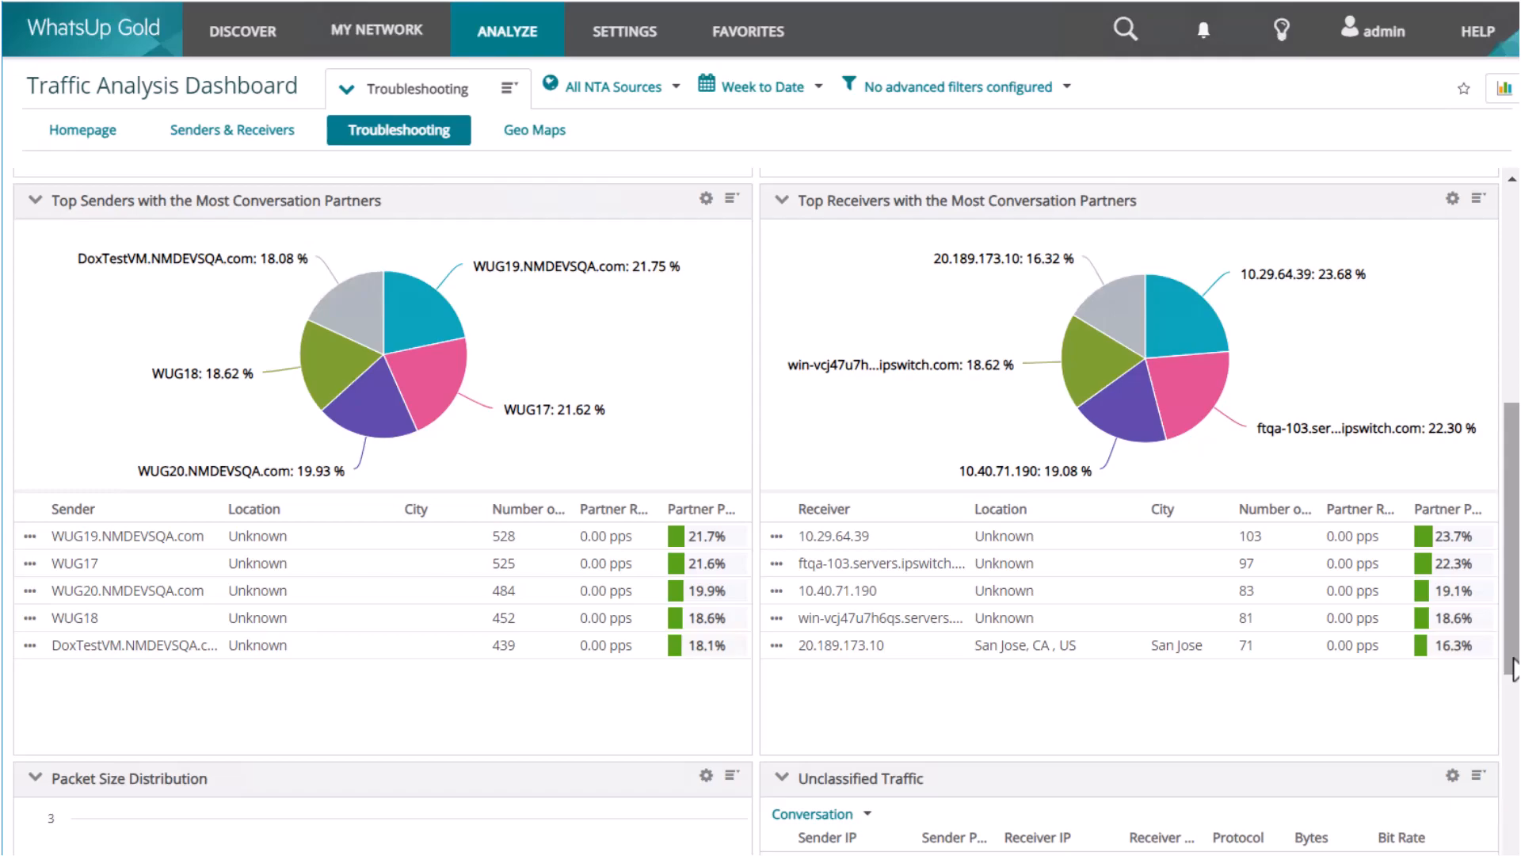
scroll(down, 3)
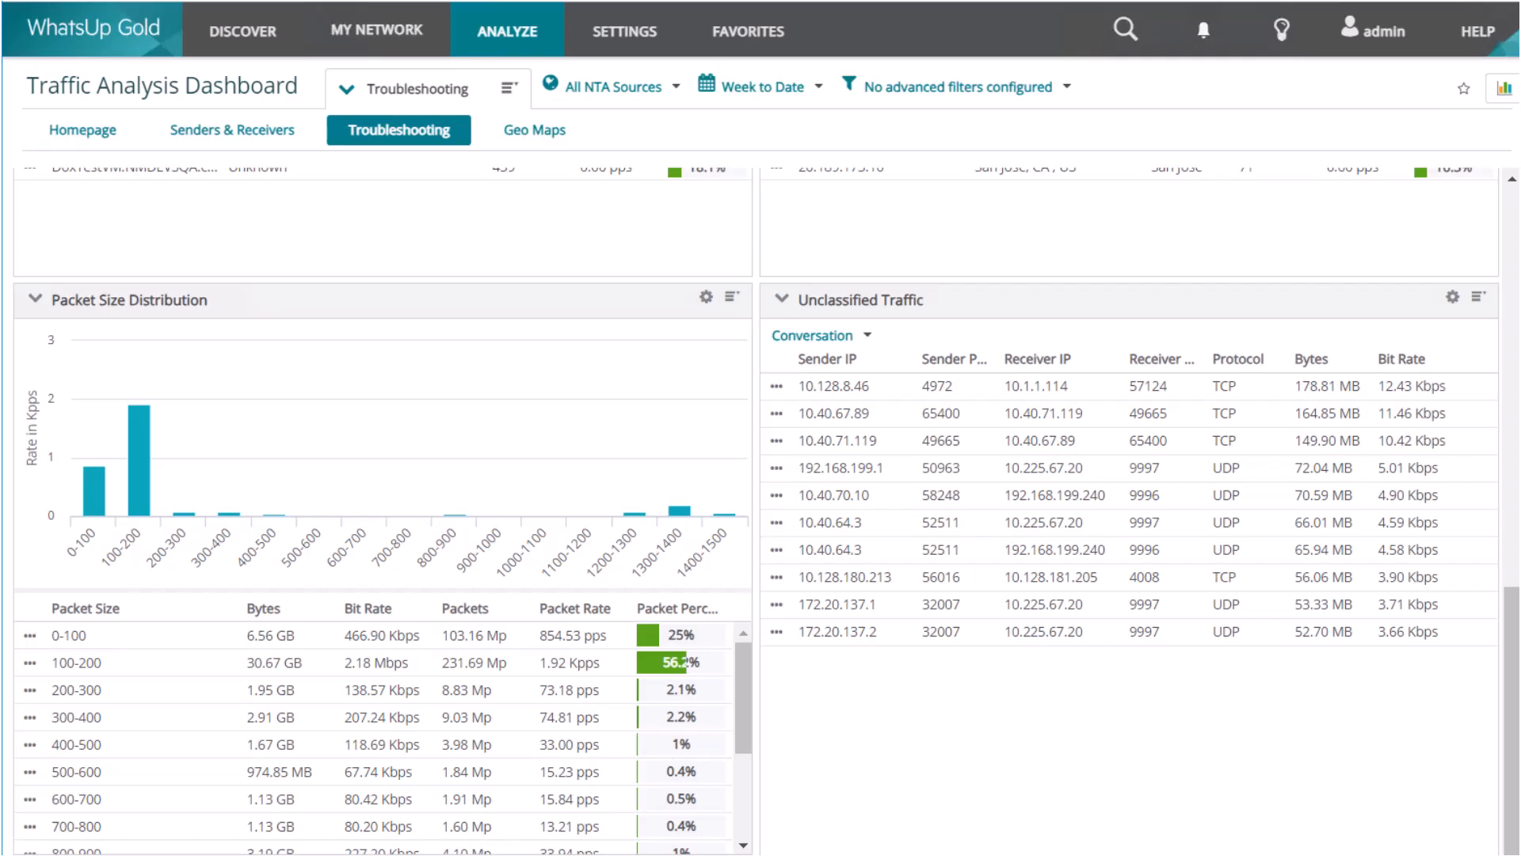
click(534, 129)
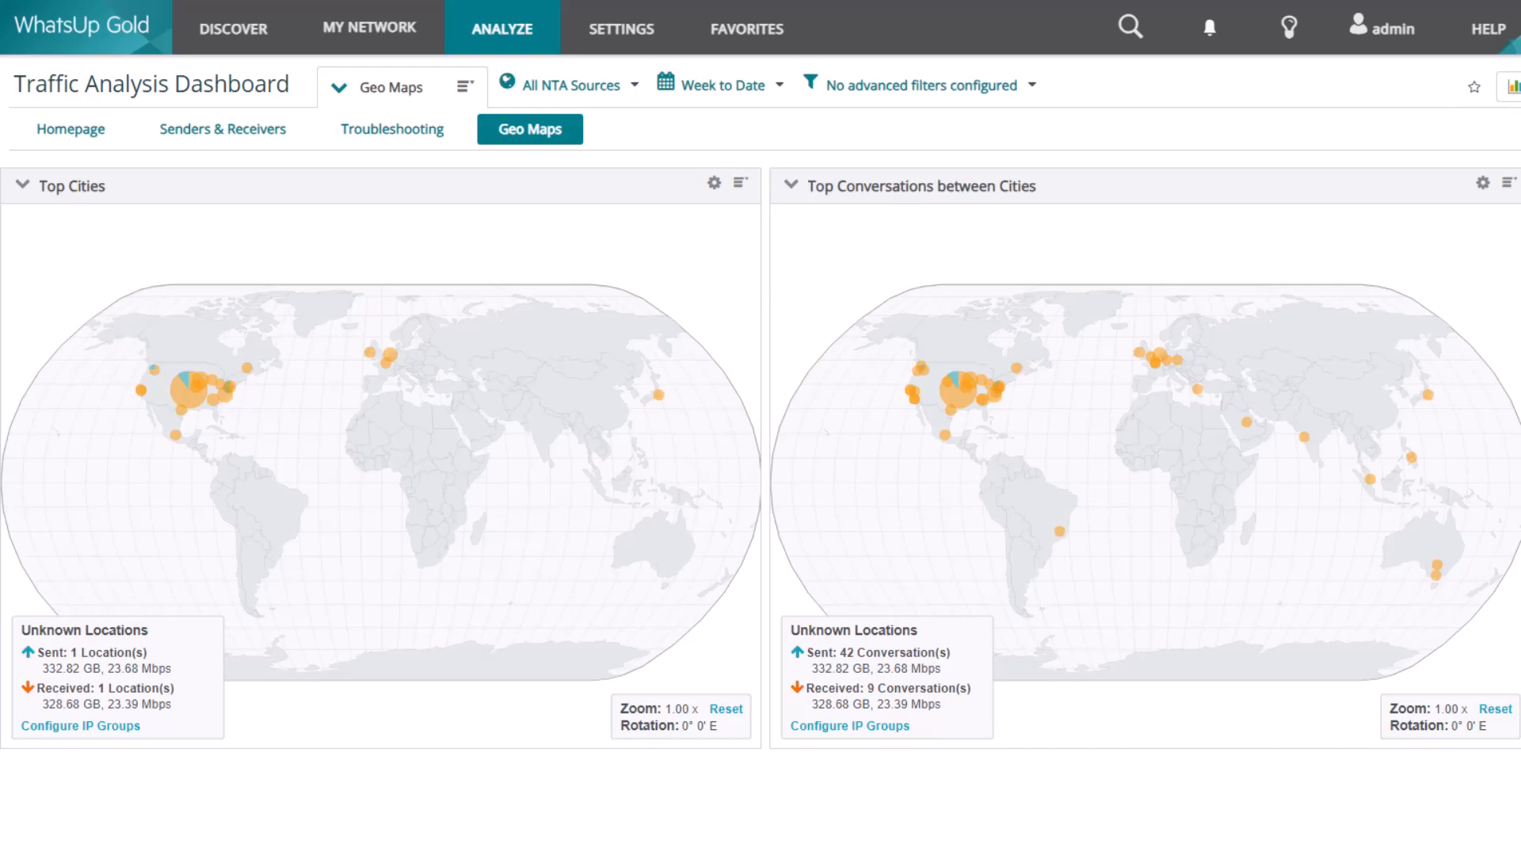
click(70, 129)
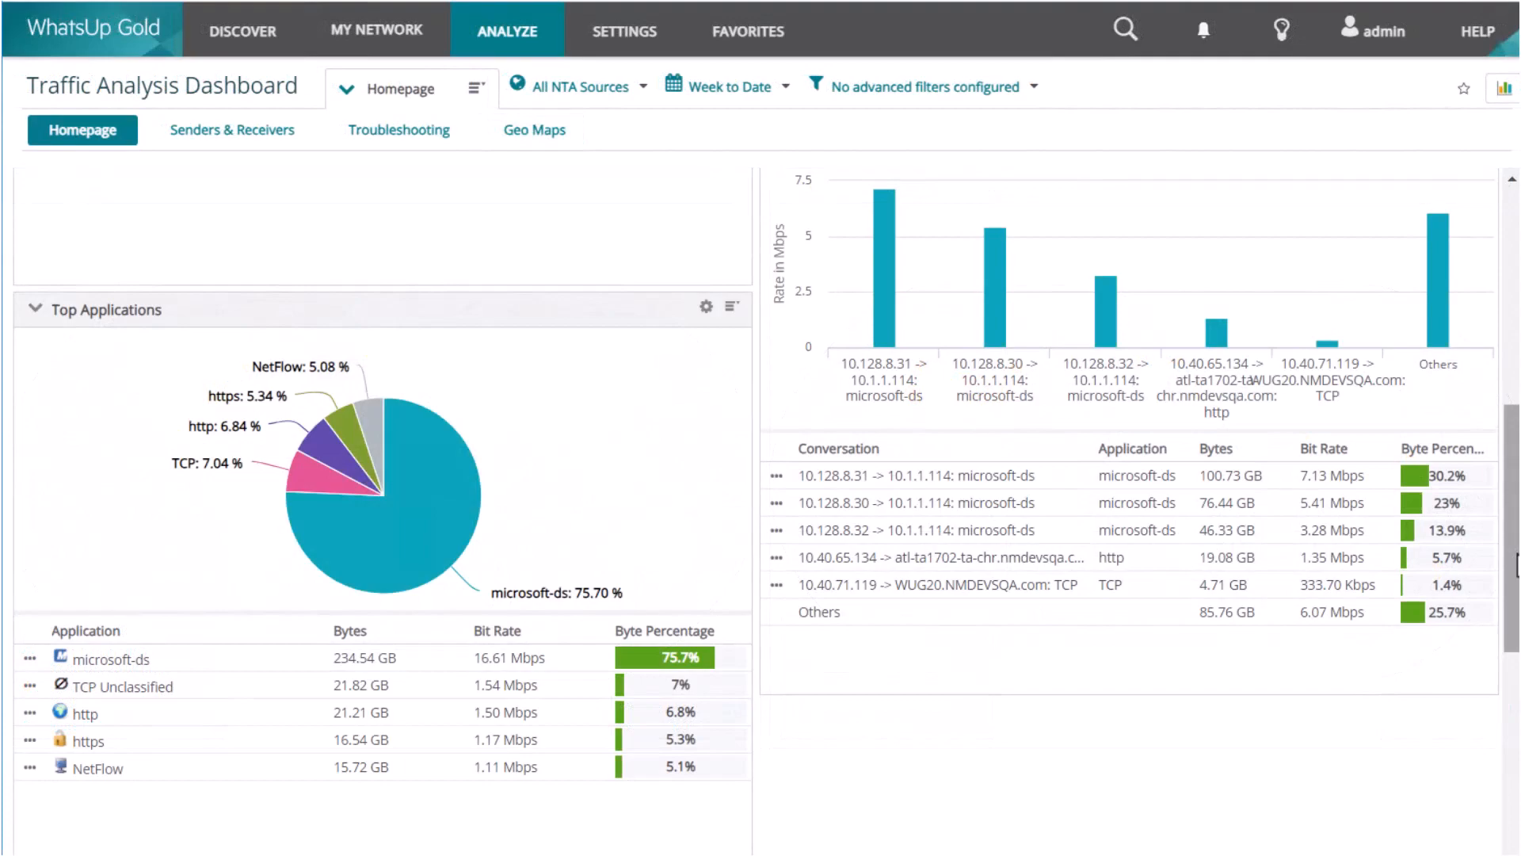
Set the Top Applications report's Sort by field to Flows, save, and scroll back up
click(708, 308)
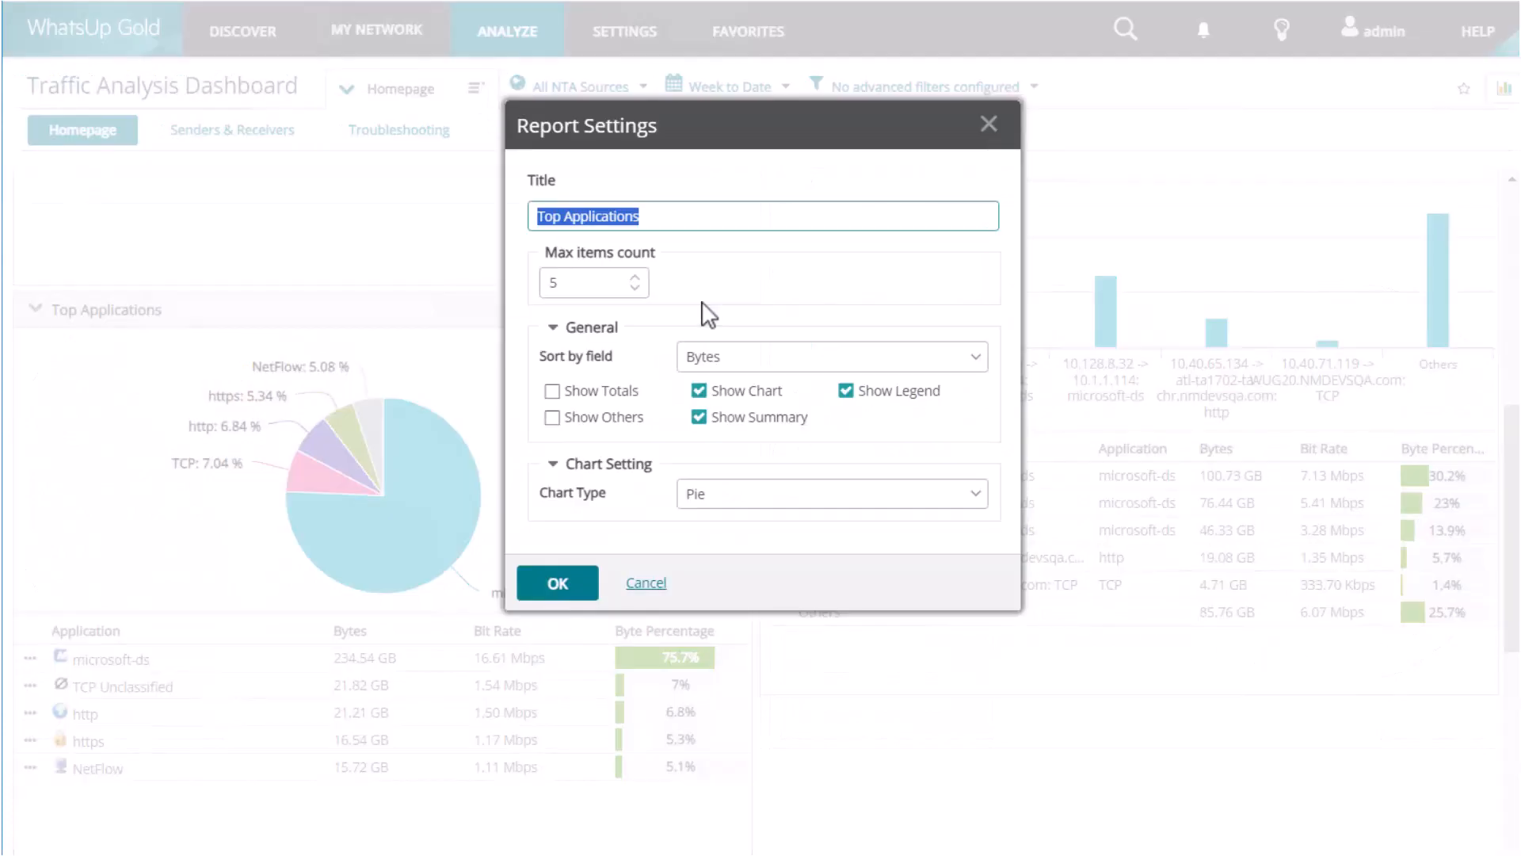
click(973, 356)
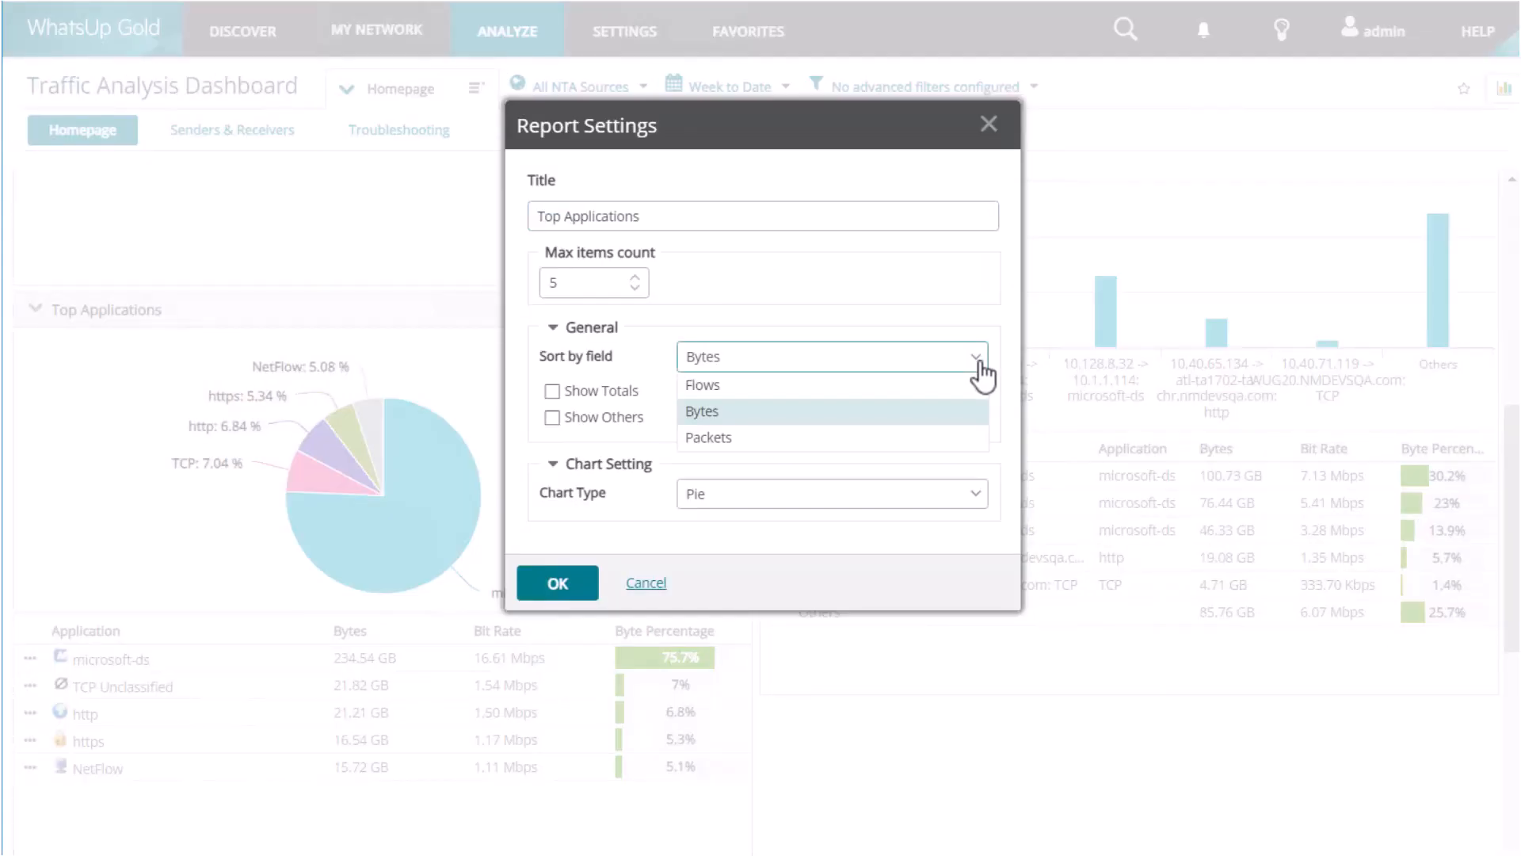
click(703, 385)
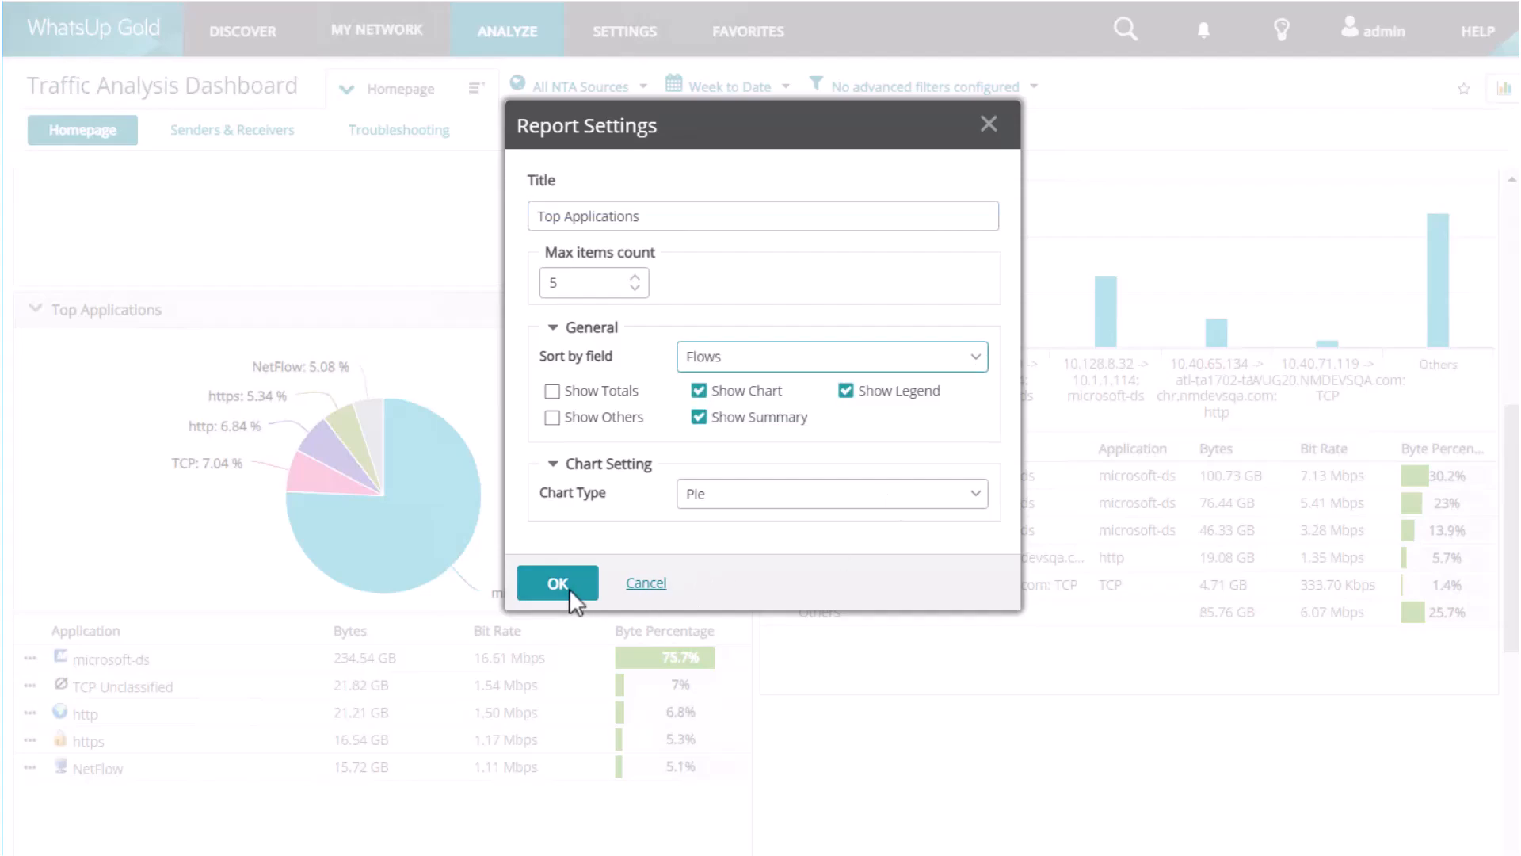
click(556, 582)
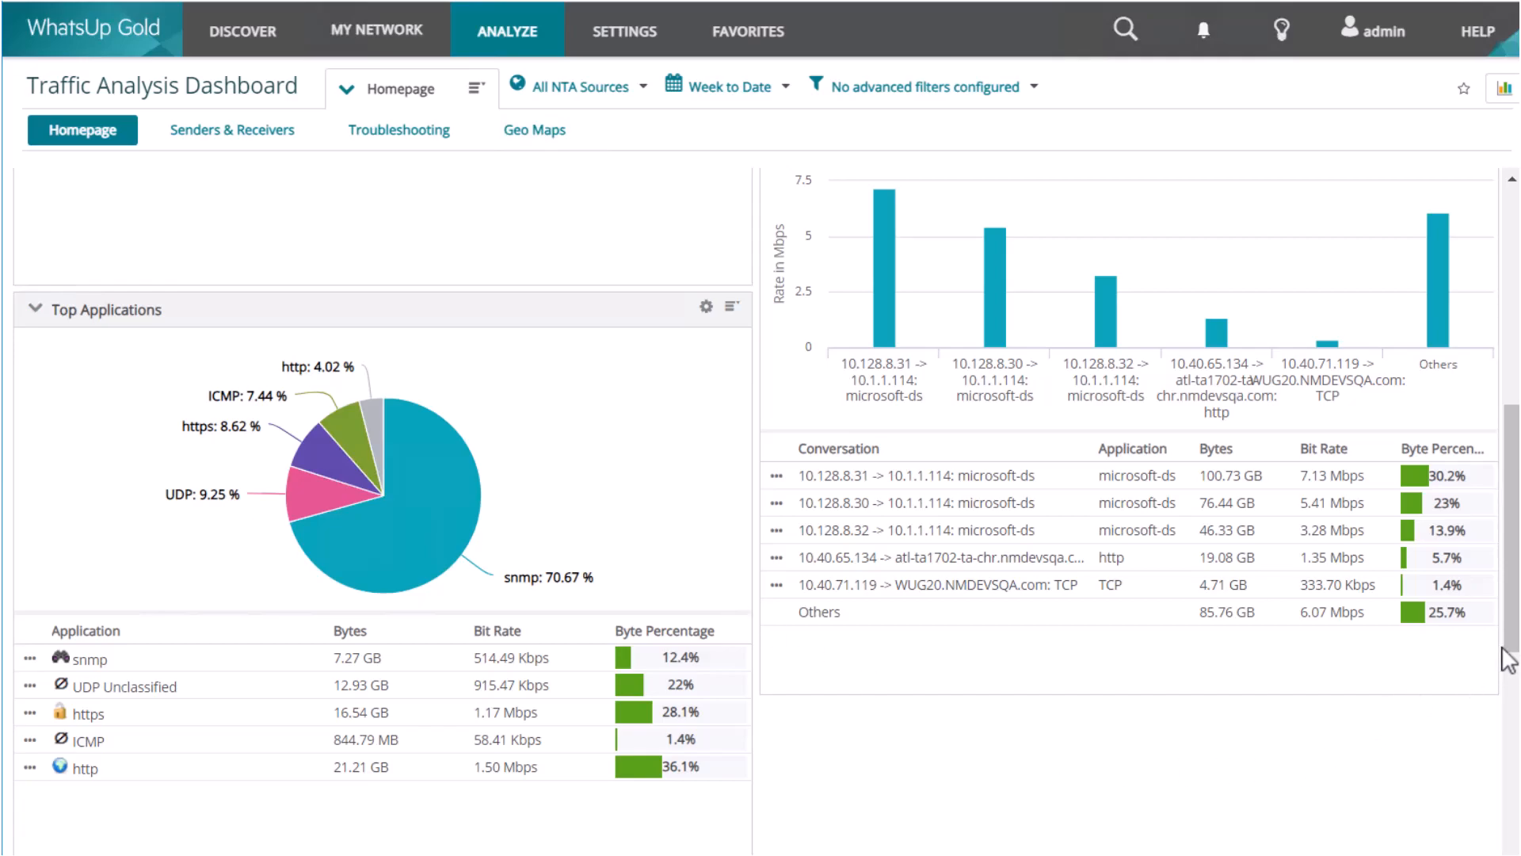
scroll(up, 3)
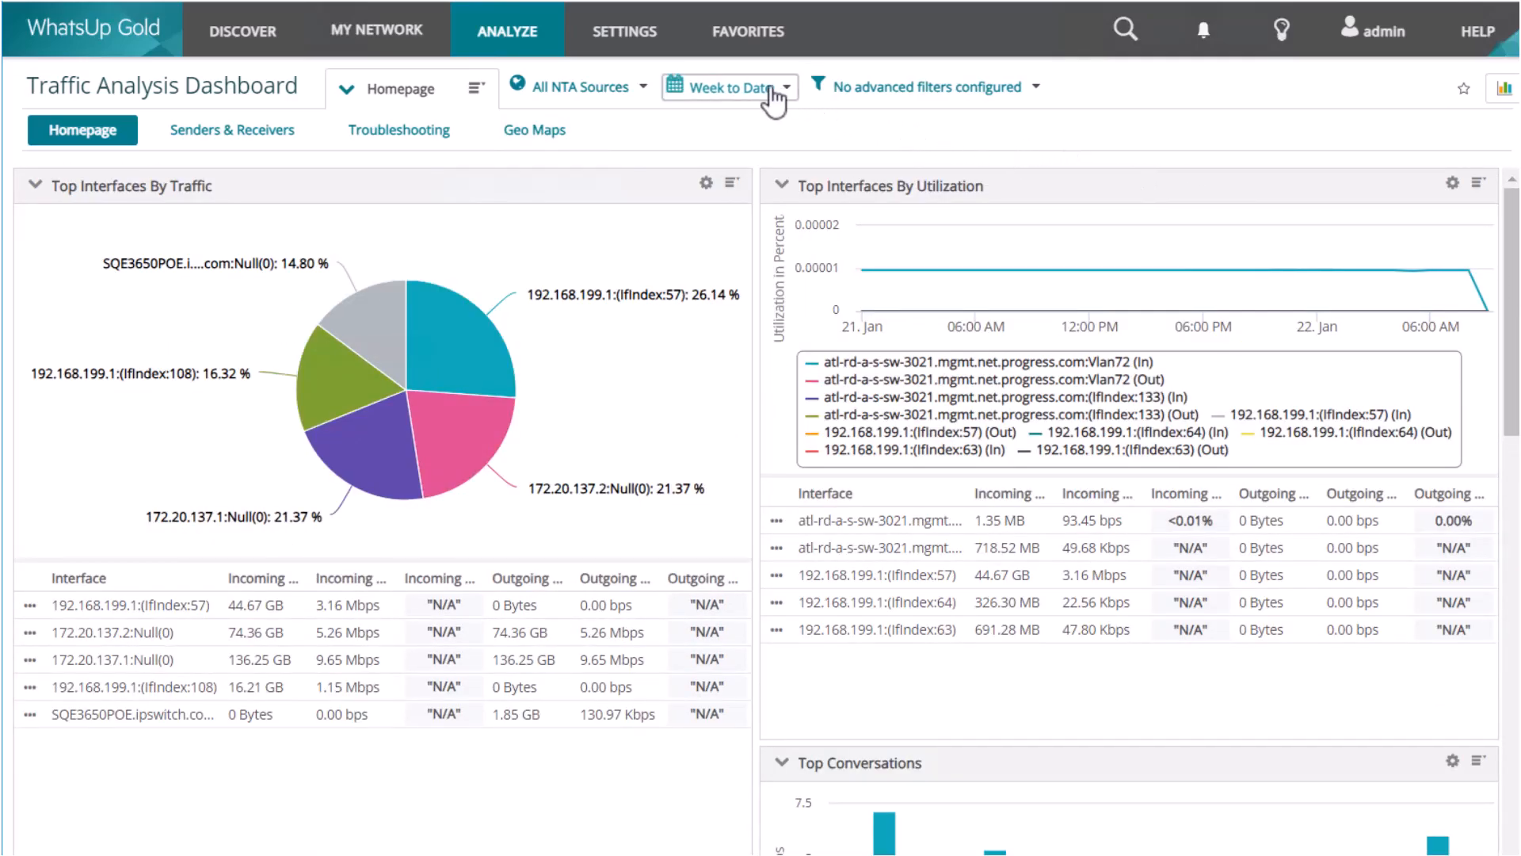
Change the time range from Week to Date to Past 5 Minutes and apply it
click(723, 86)
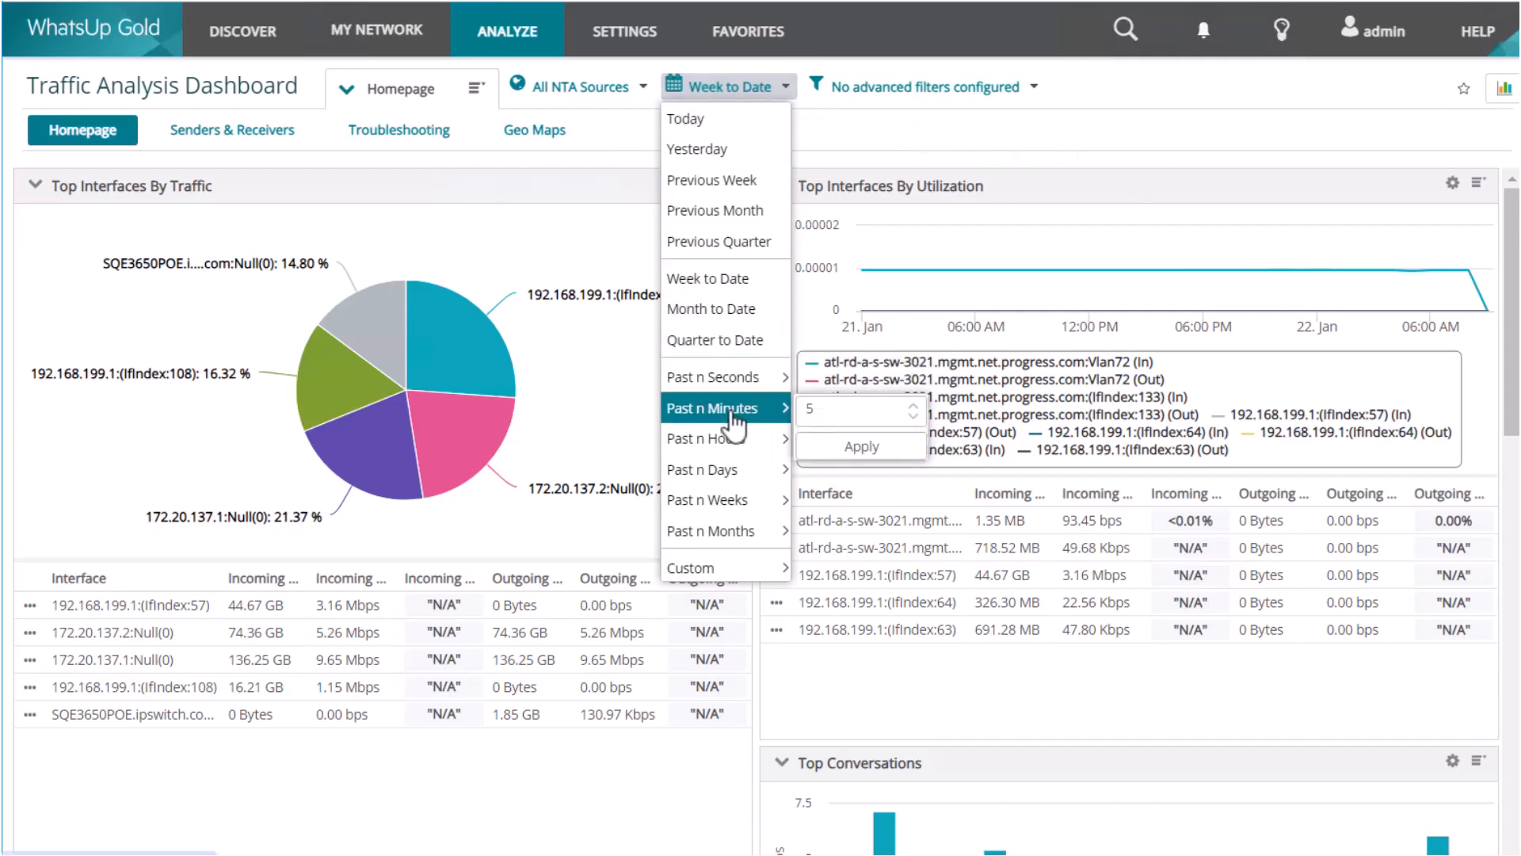
mouse_move(784, 449)
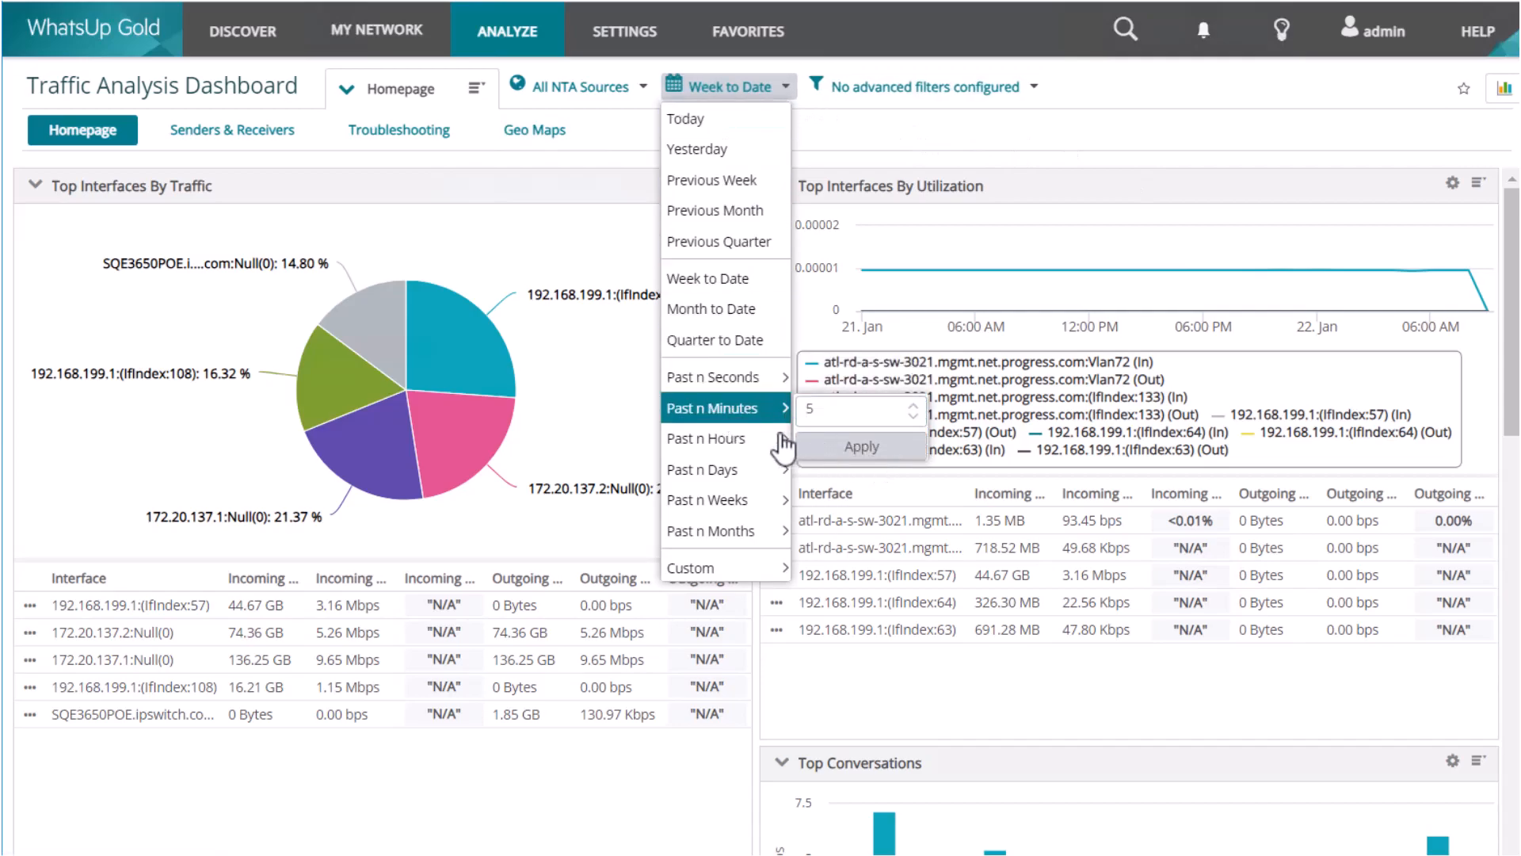
click(860, 446)
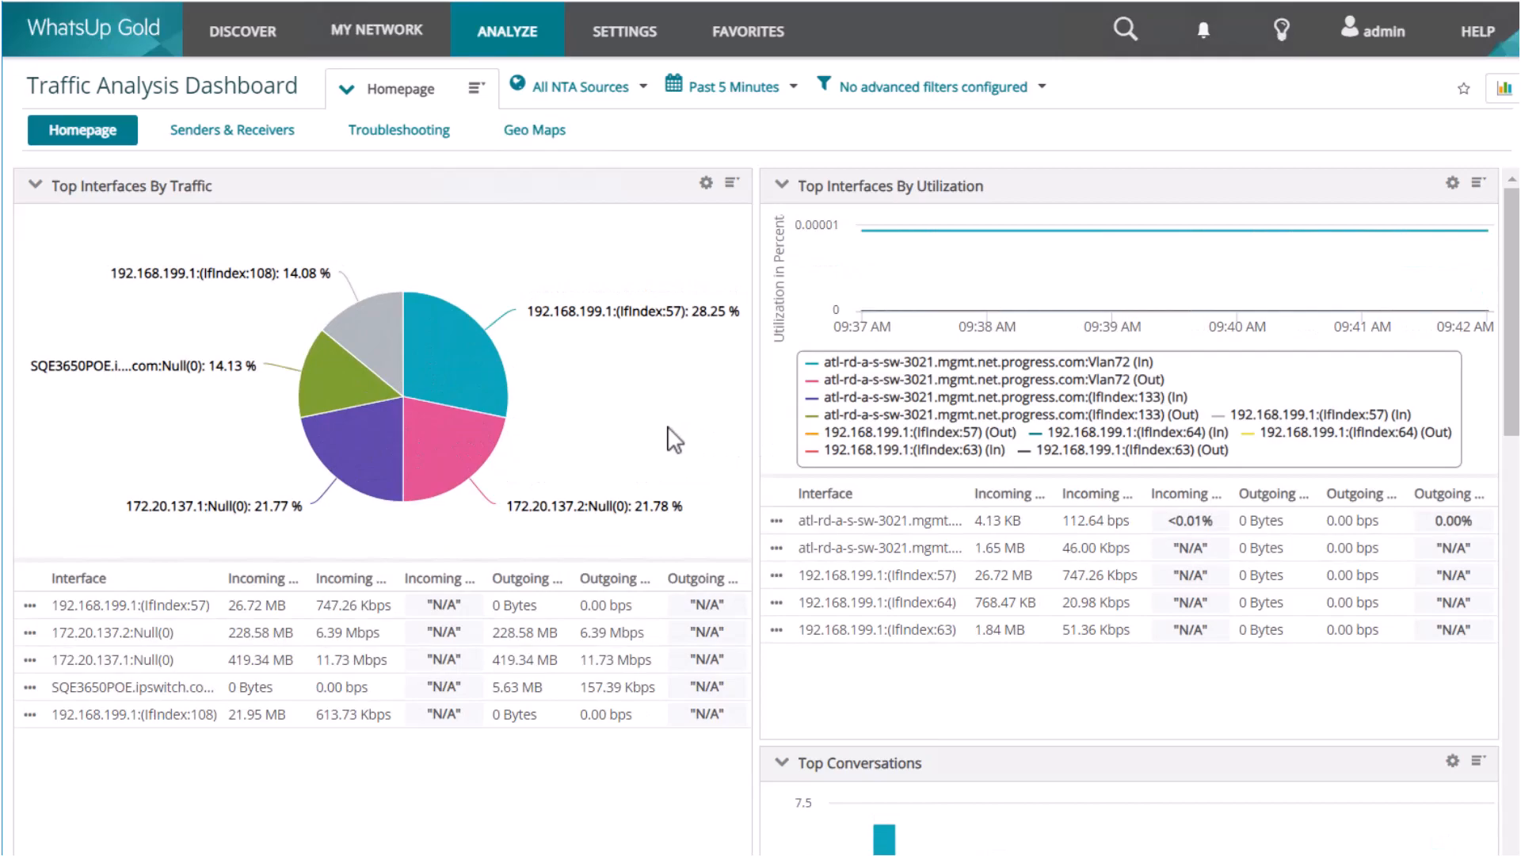
click(577, 87)
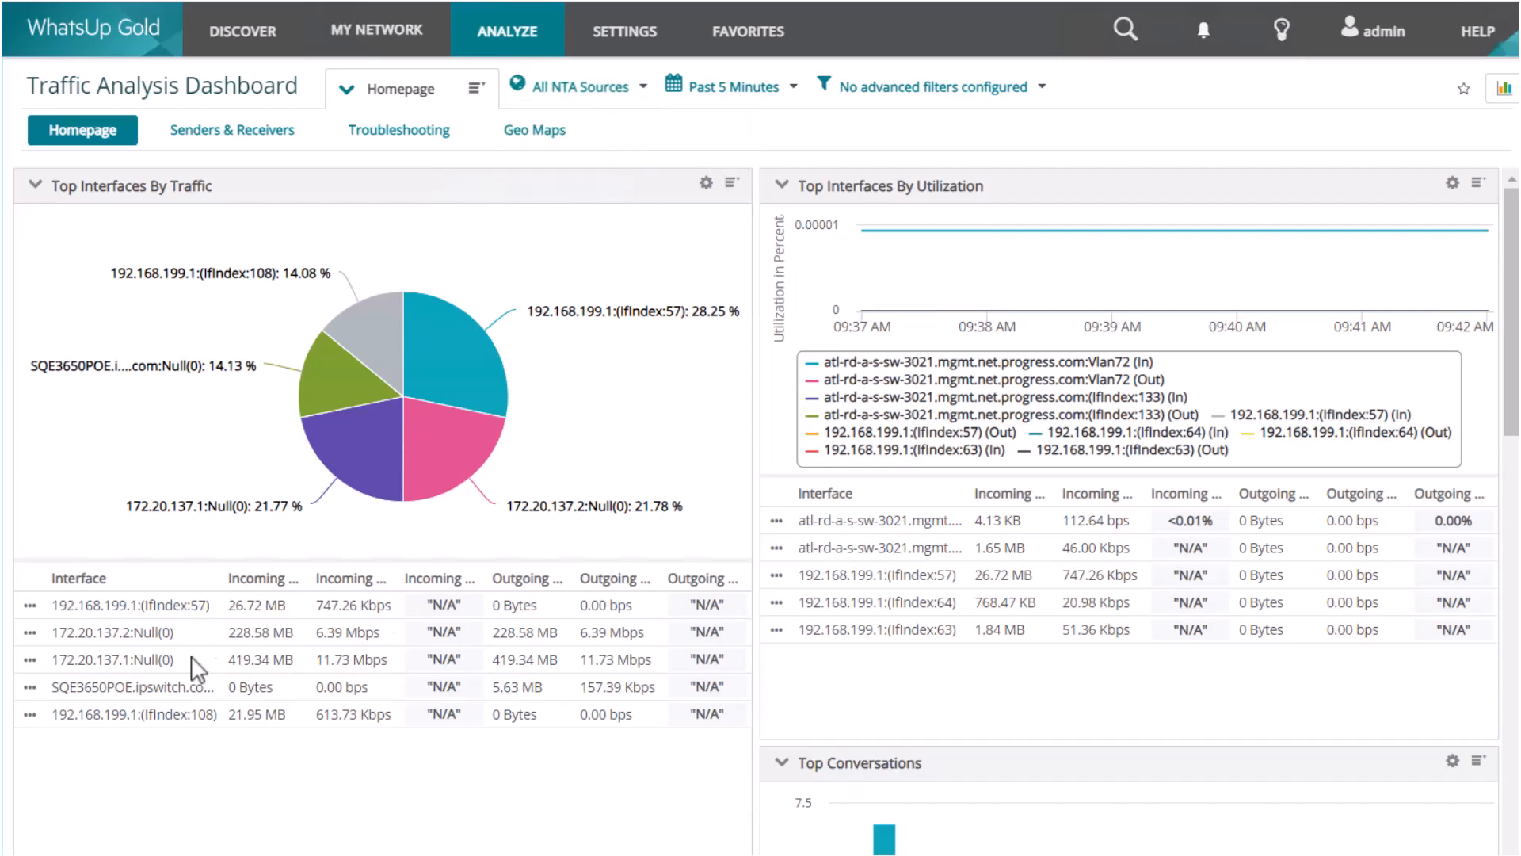
Apply Filter Include This Interface on the 172.20.137.1:Null(0) row and scroll the filtered reports
click(27, 659)
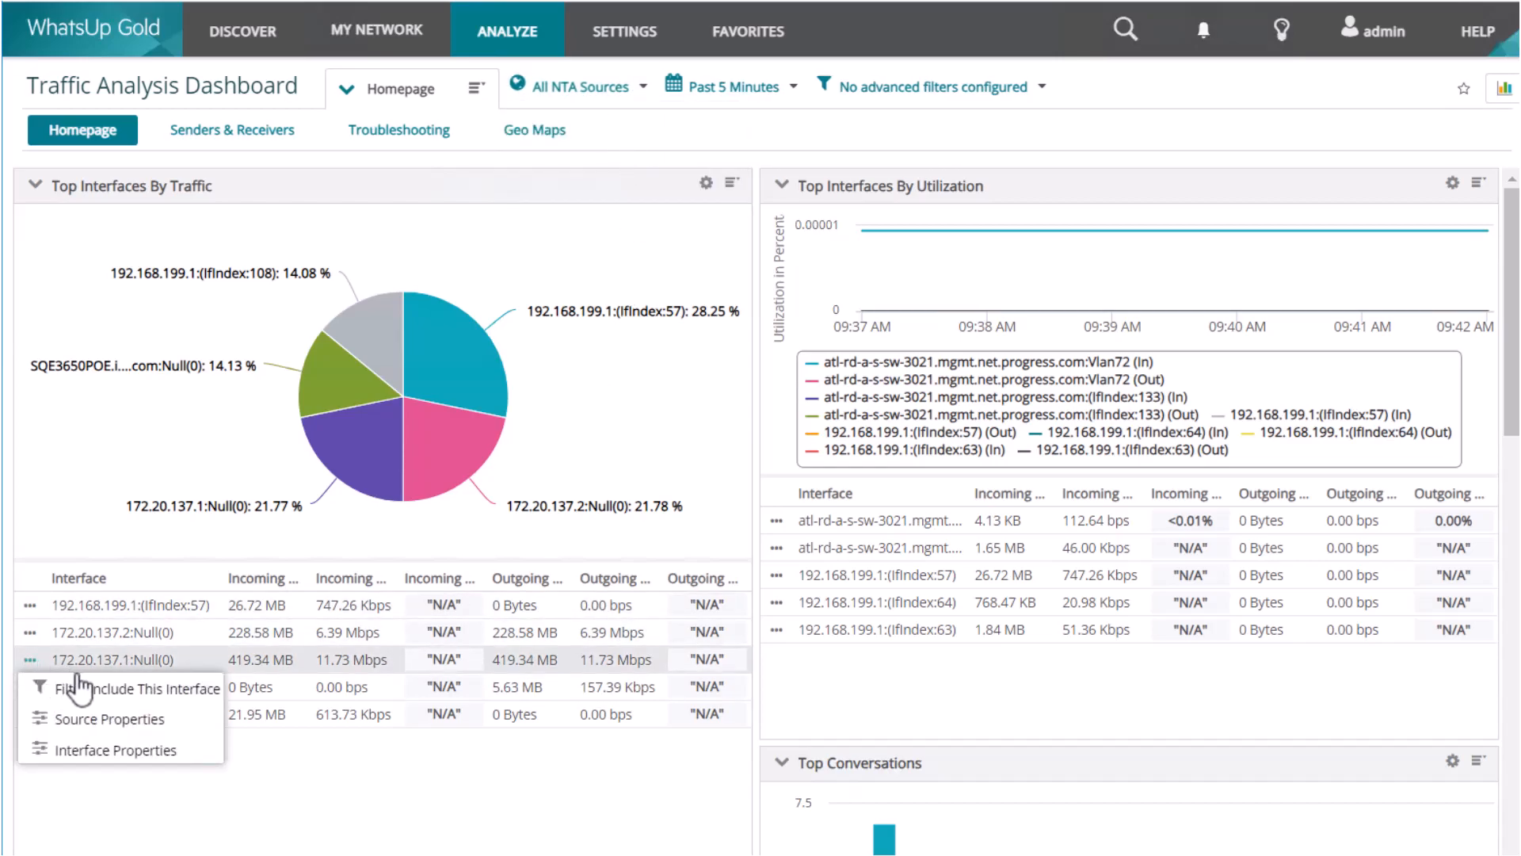
click(139, 687)
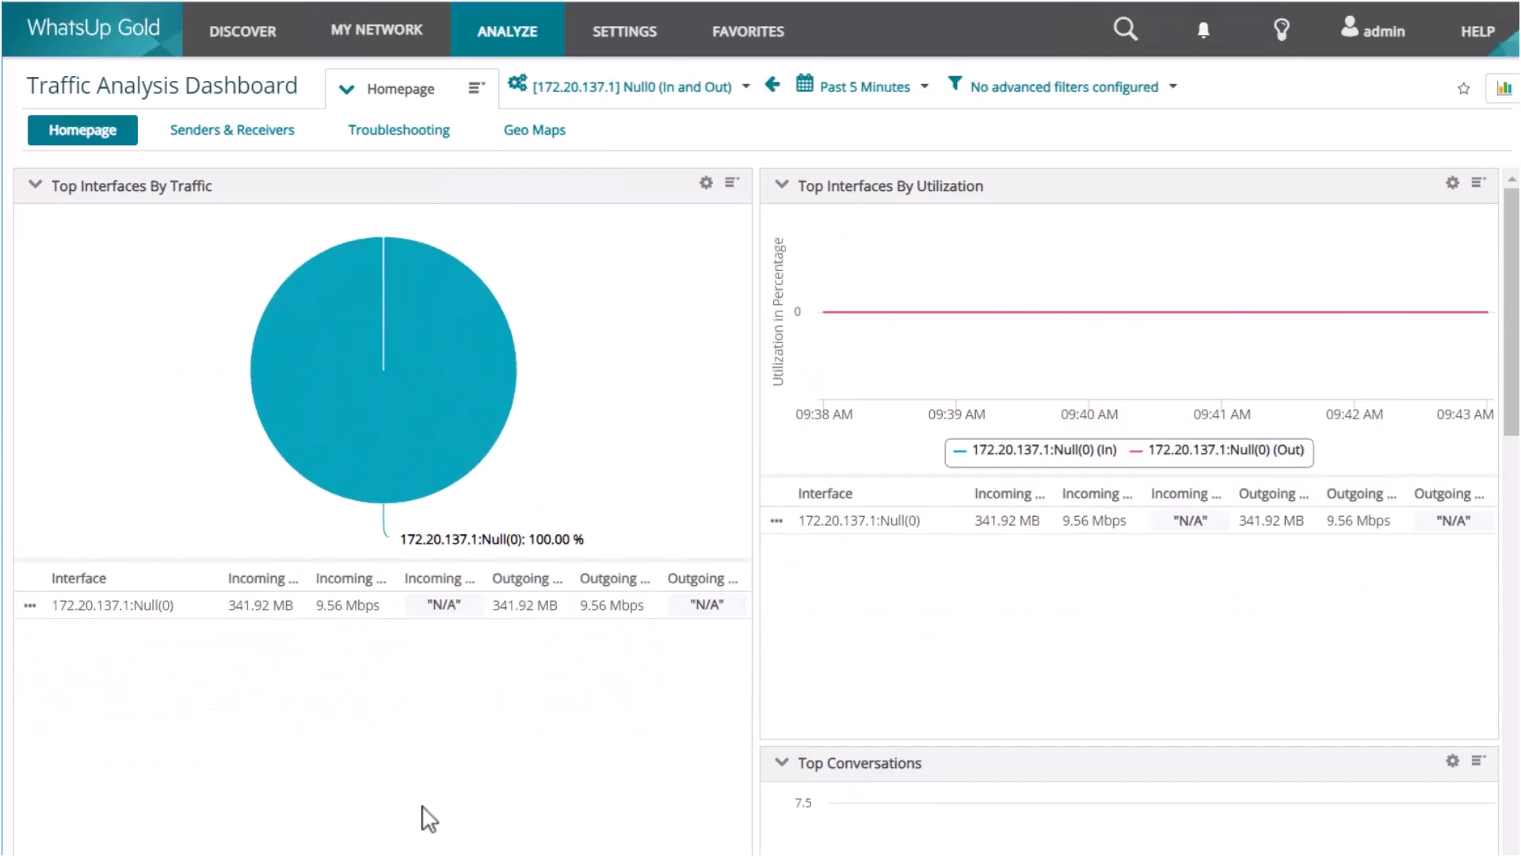
mouse_move(1502, 688)
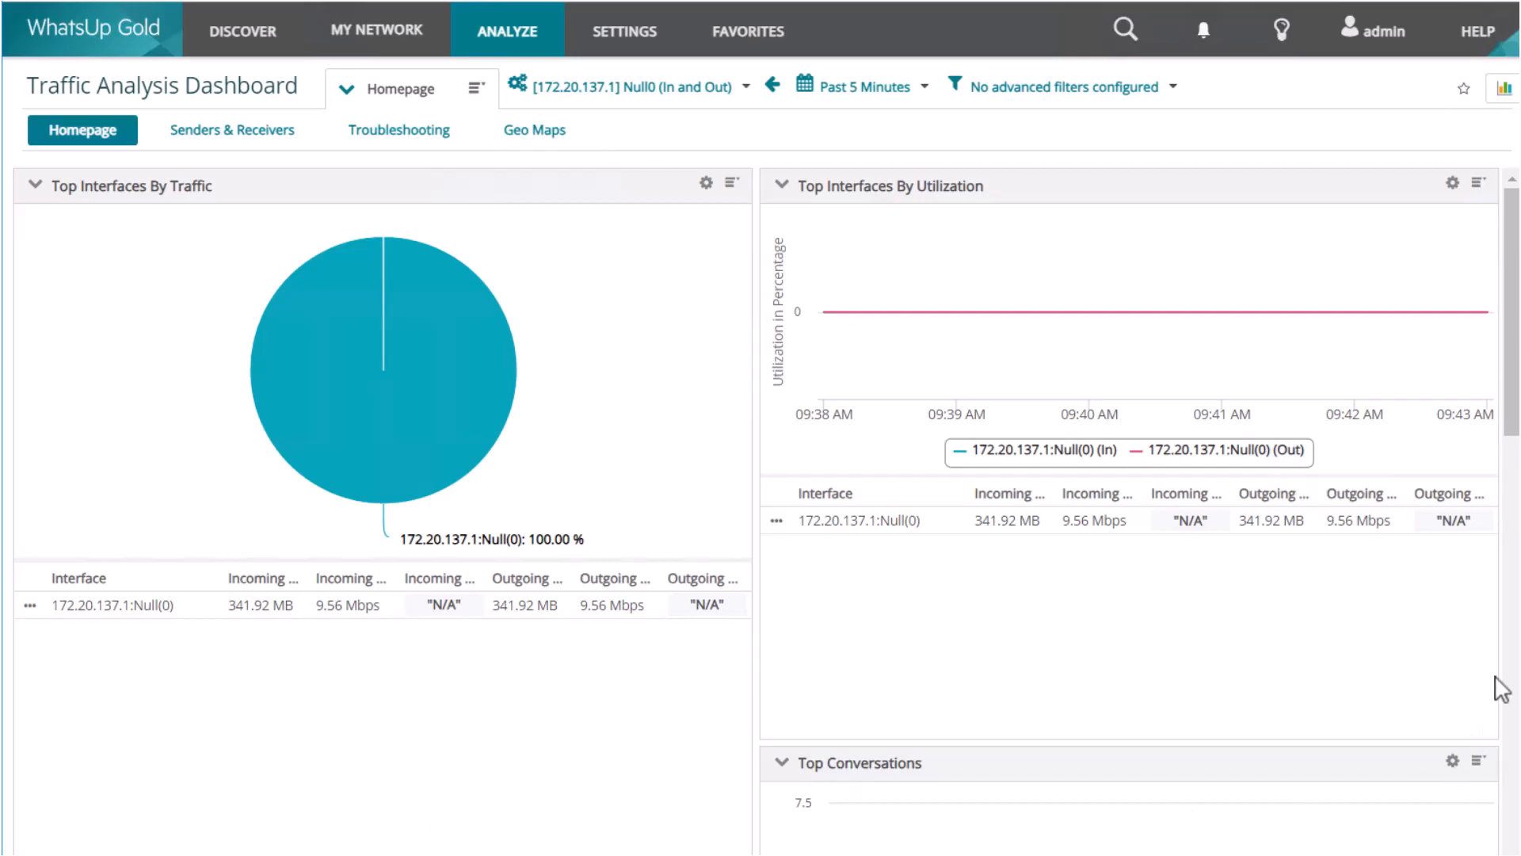
scroll(down, 3)
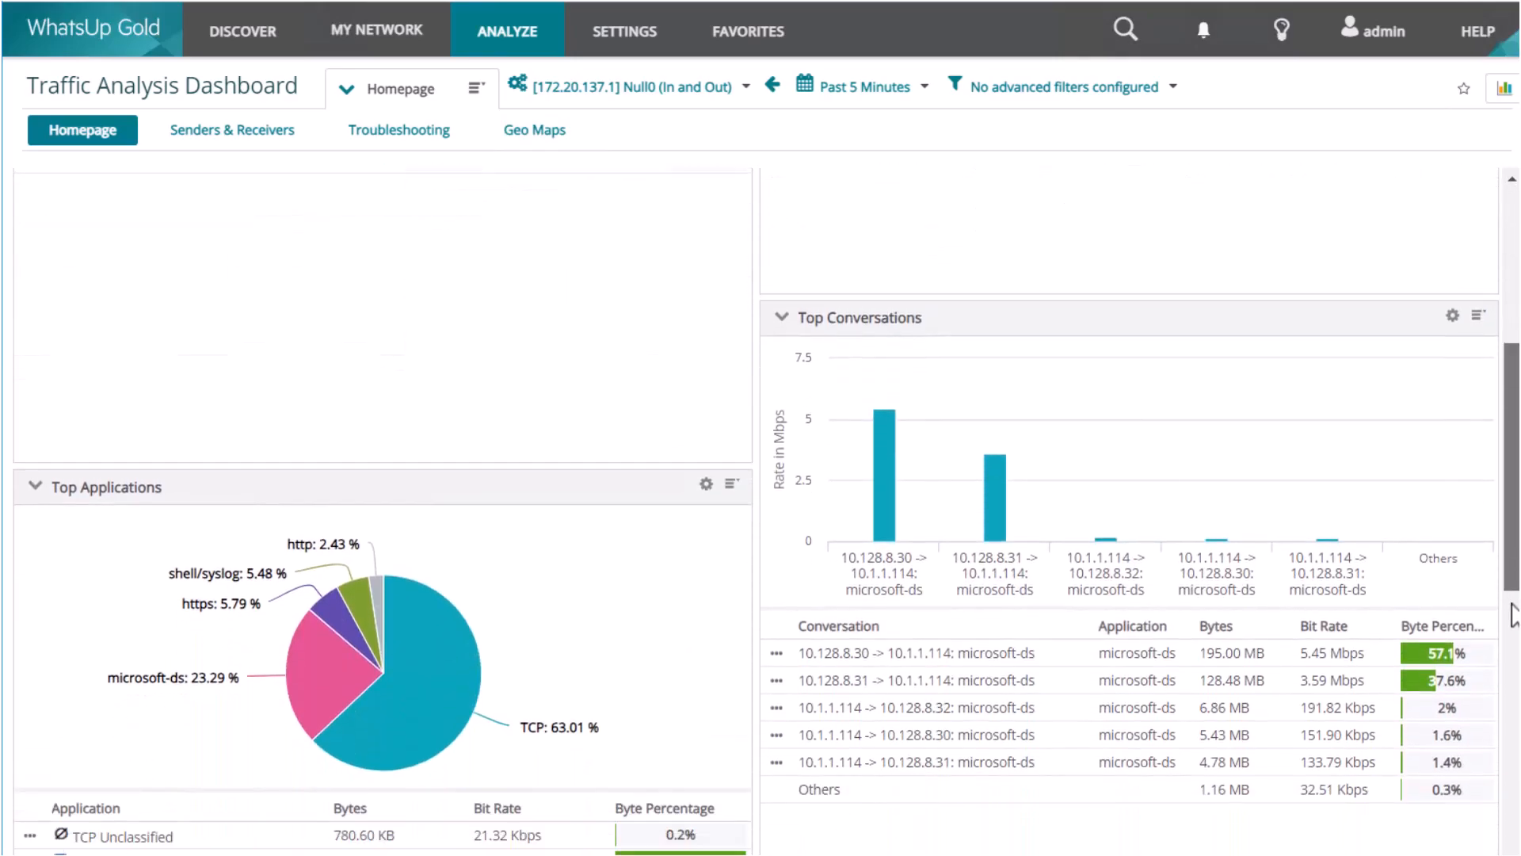
scroll(down, 3)
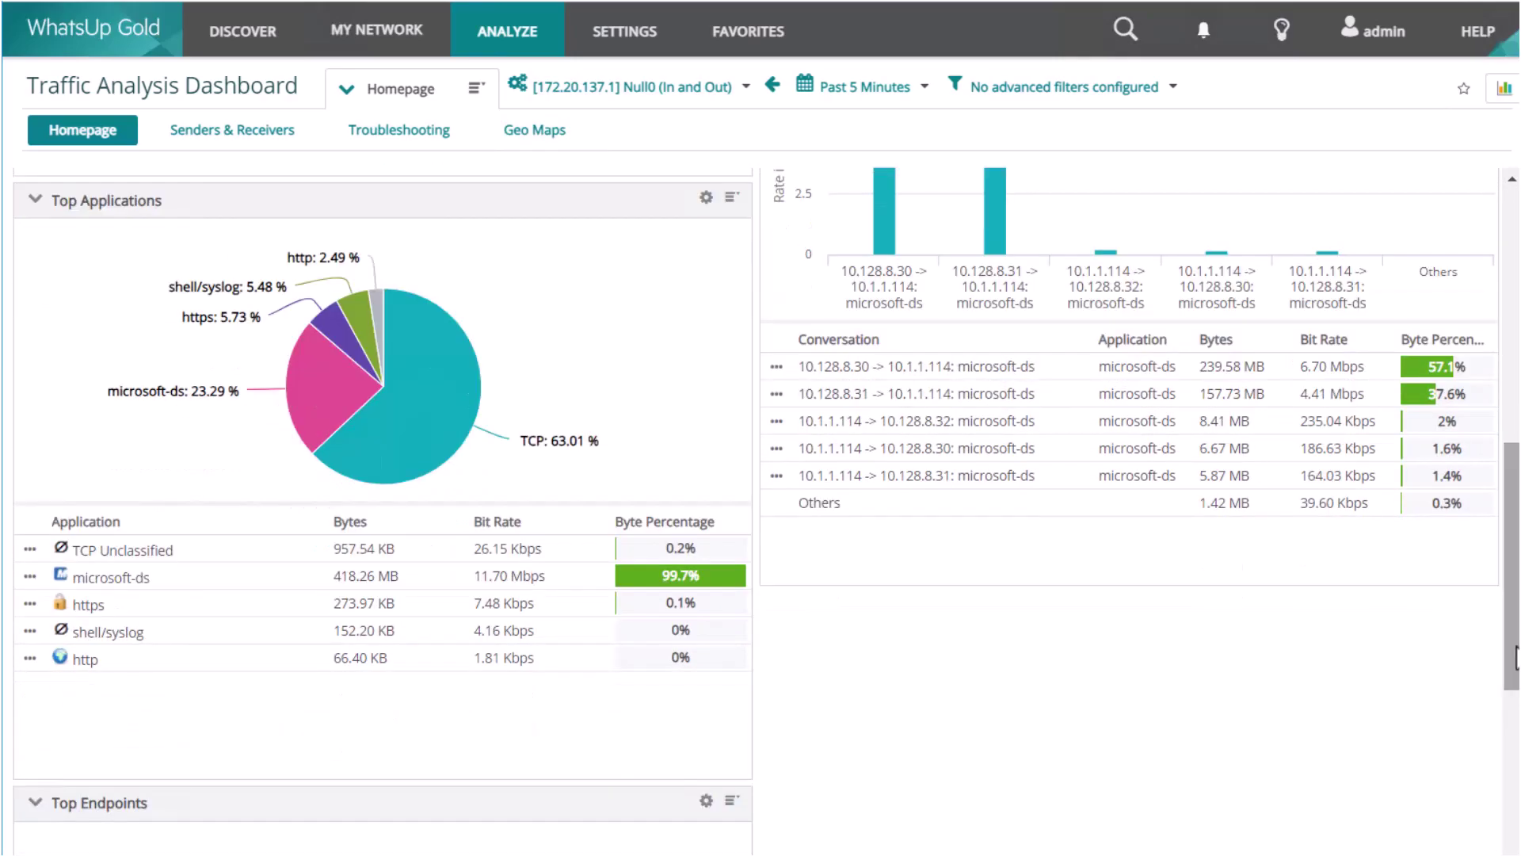
Apply Filter Include This Application on the microsoft-ds row in Top Applications
click(27, 578)
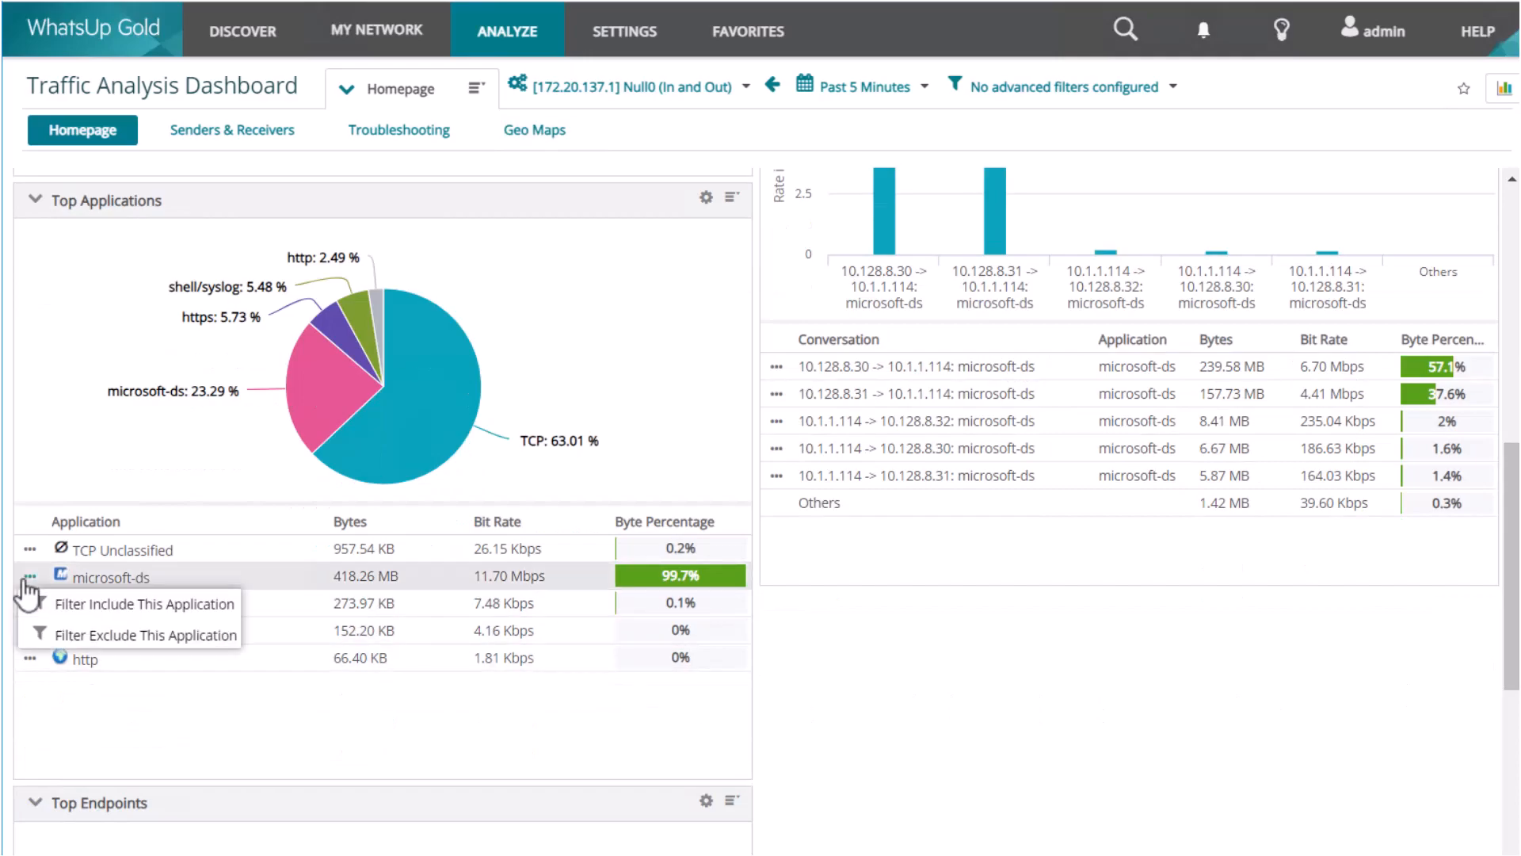
click(144, 604)
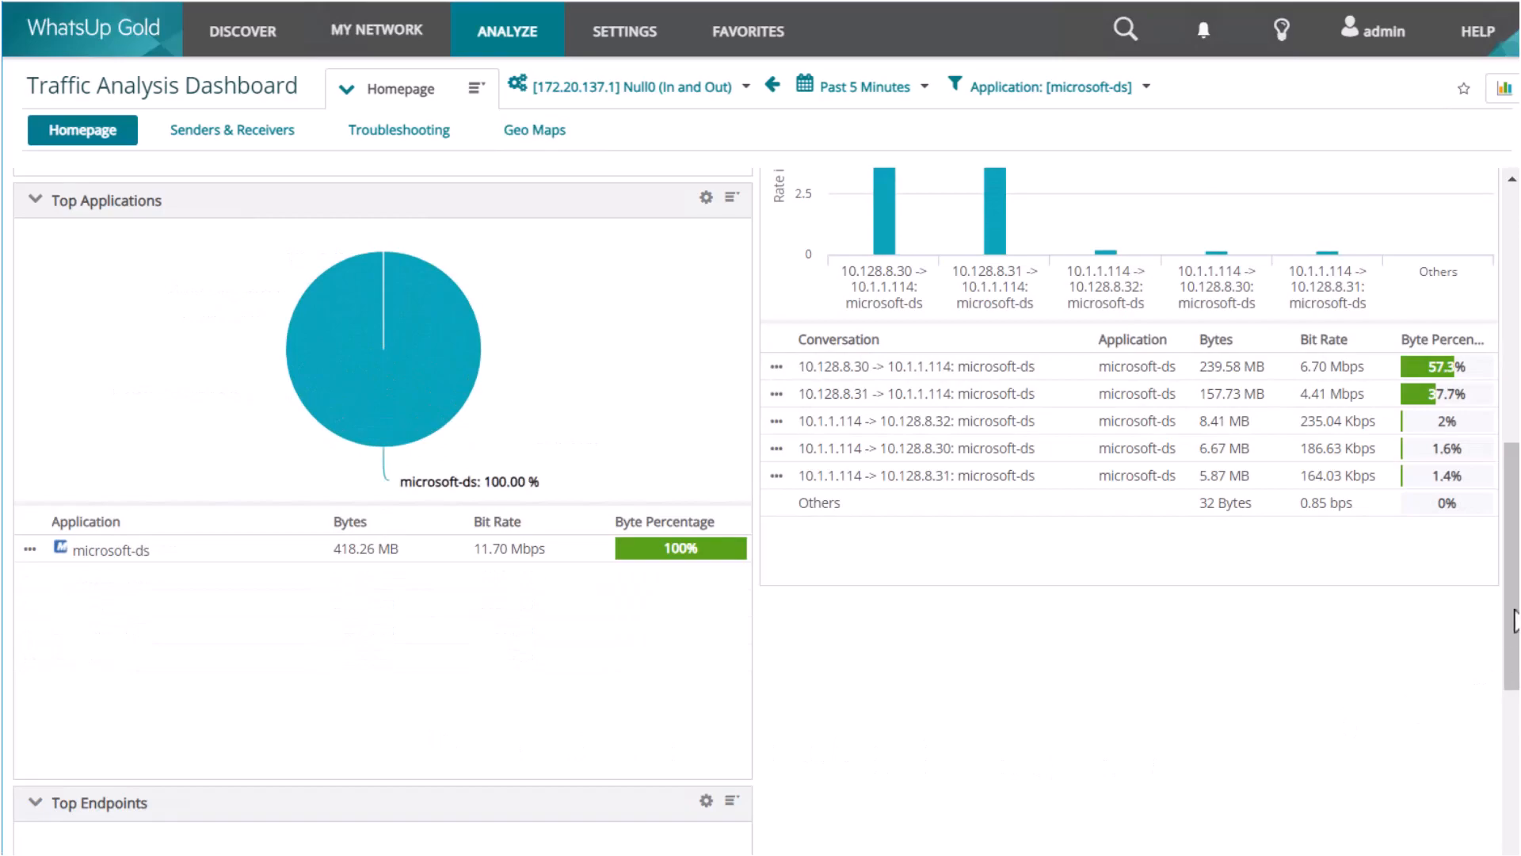
scroll(up, 3)
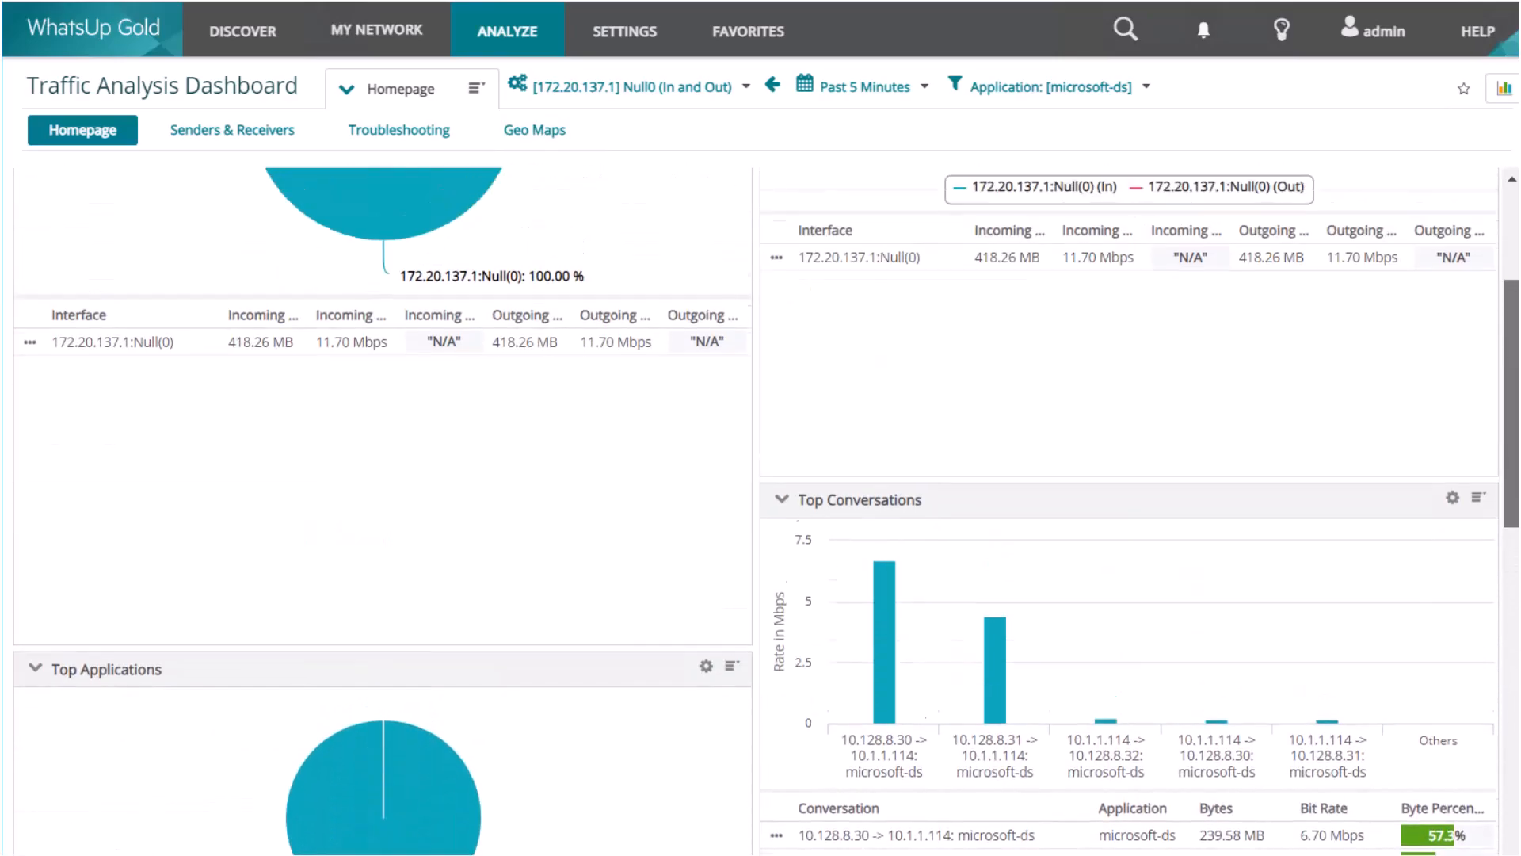
scroll(up, 3)
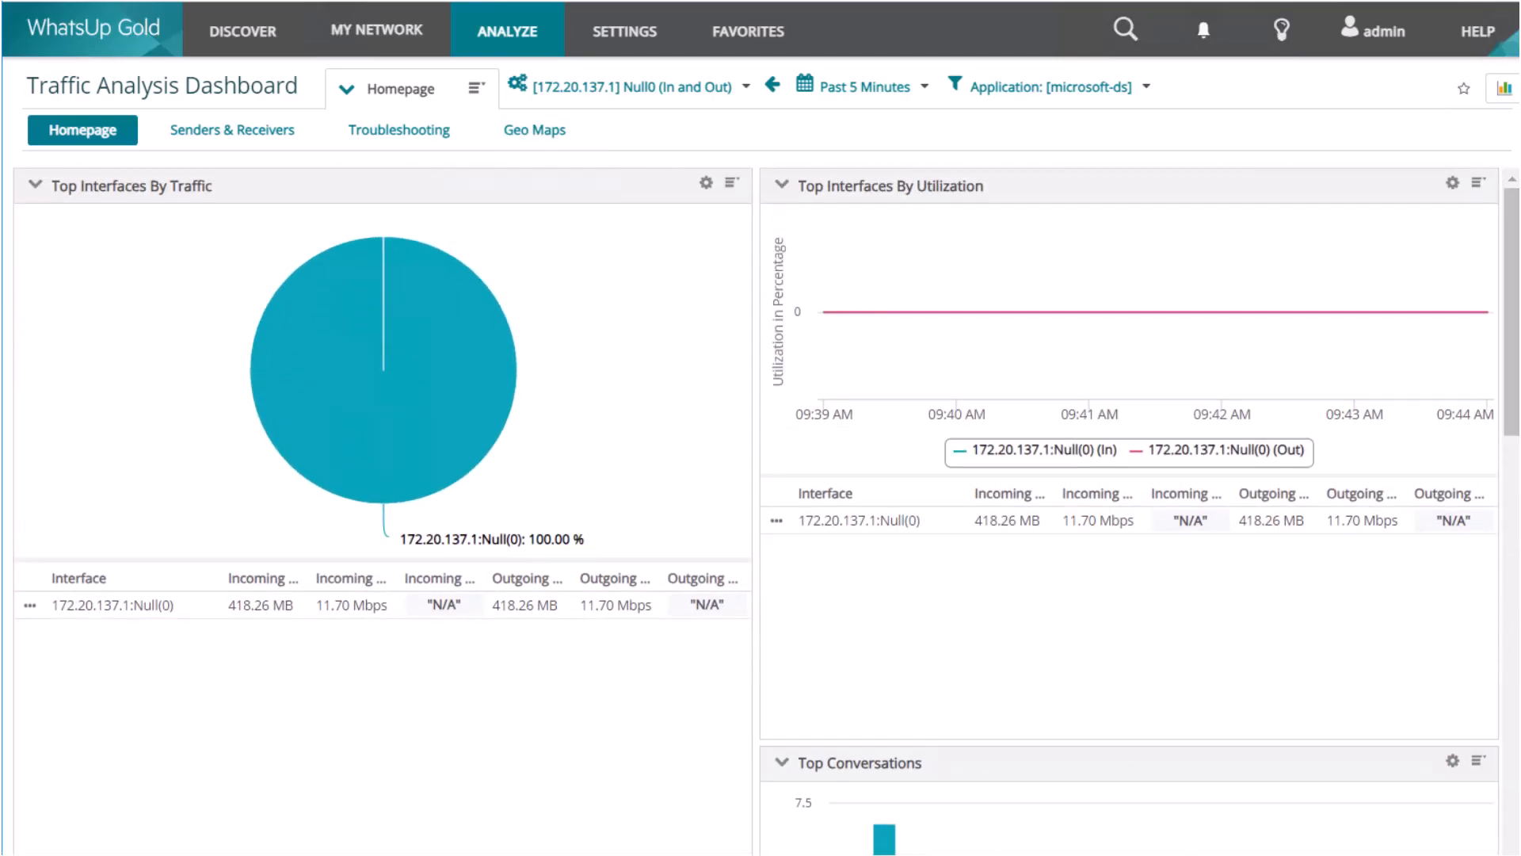
click(730, 182)
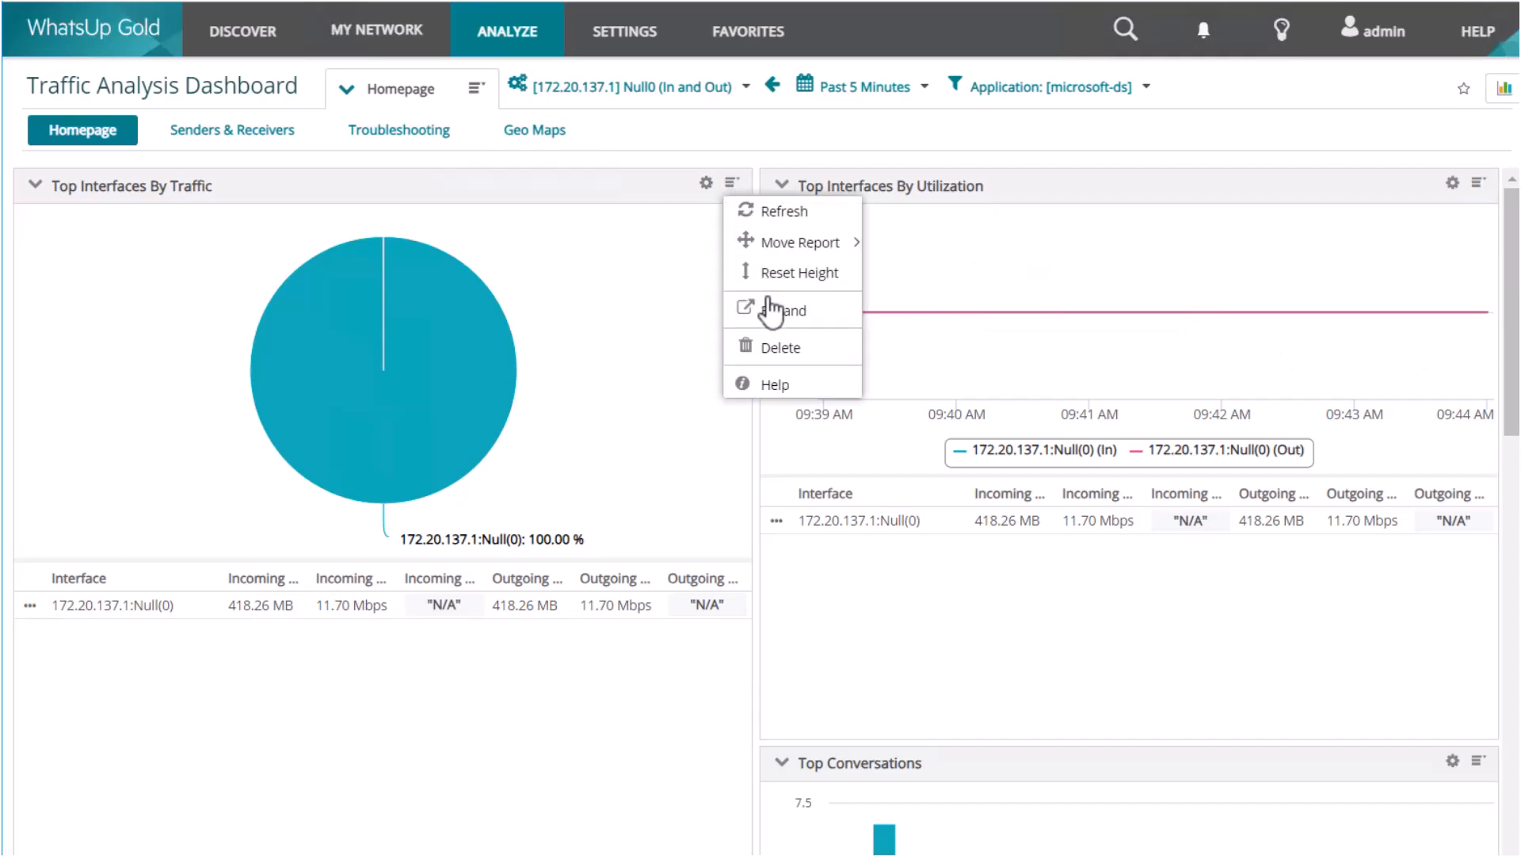
click(785, 310)
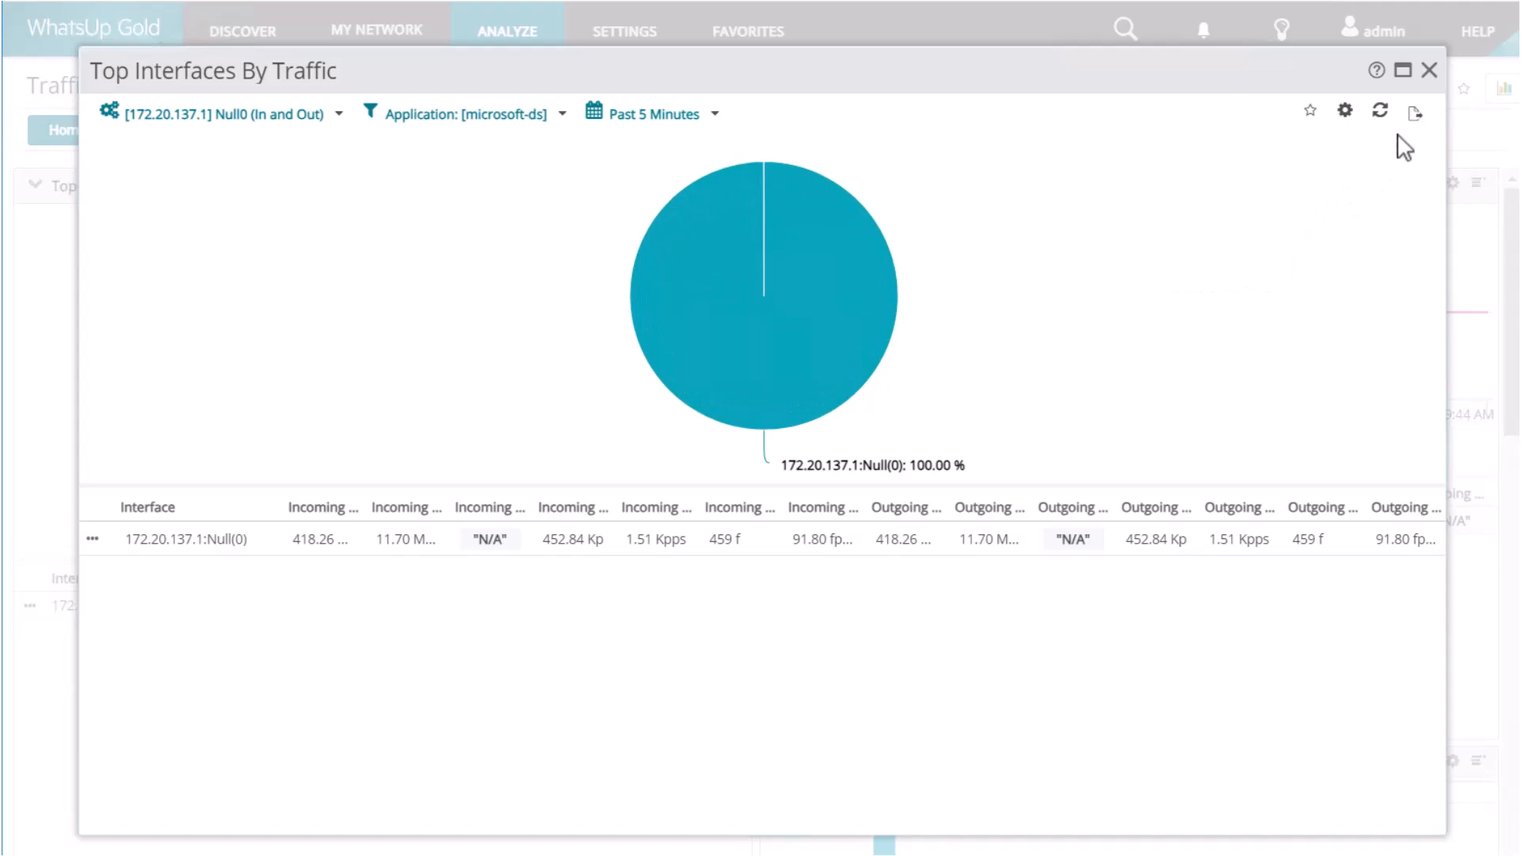
click(1415, 111)
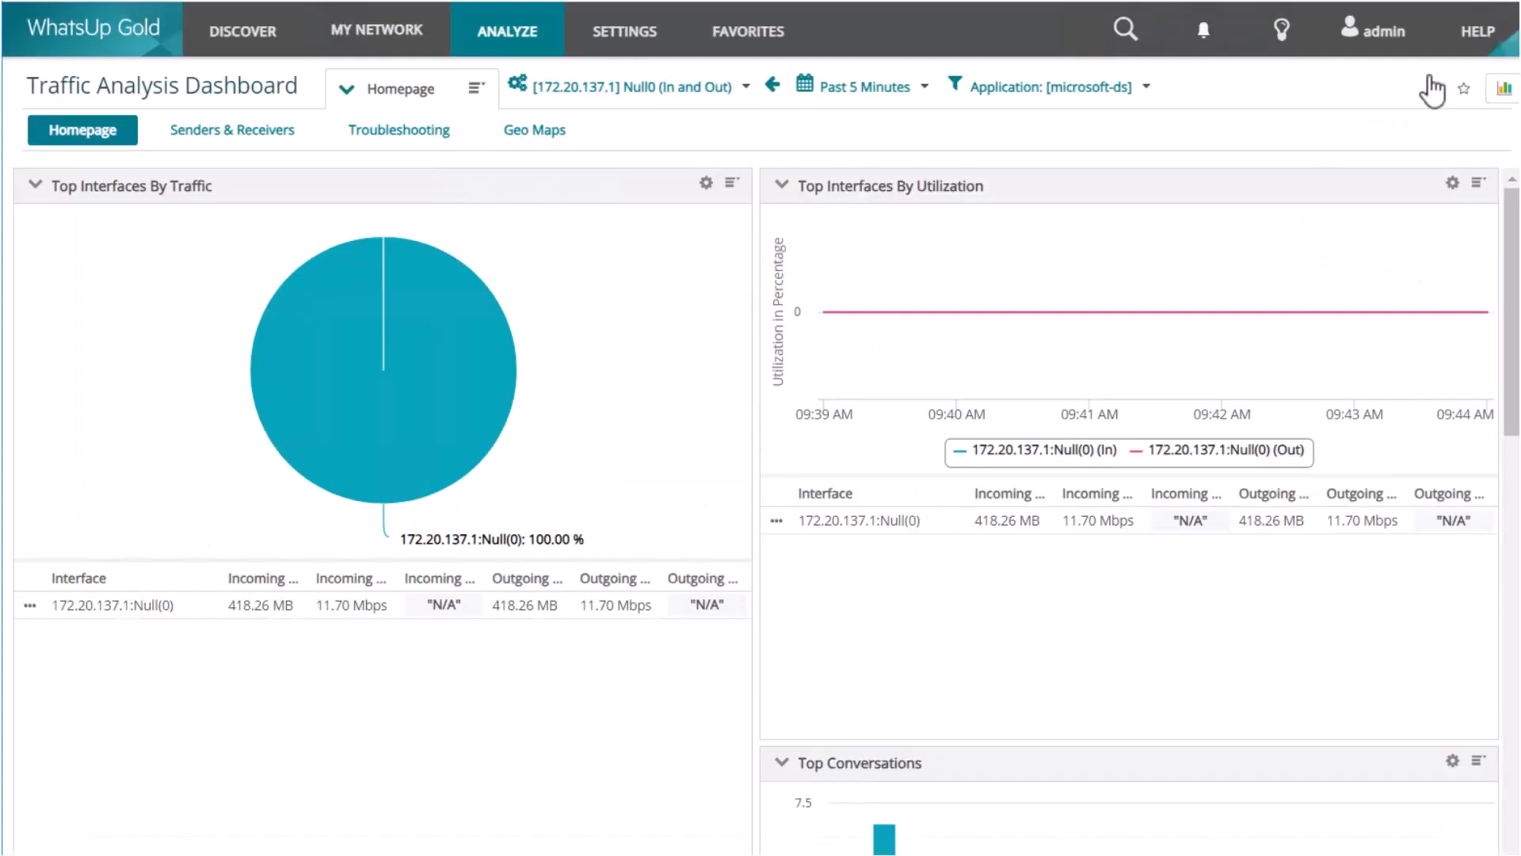
mouse_move(1259, 273)
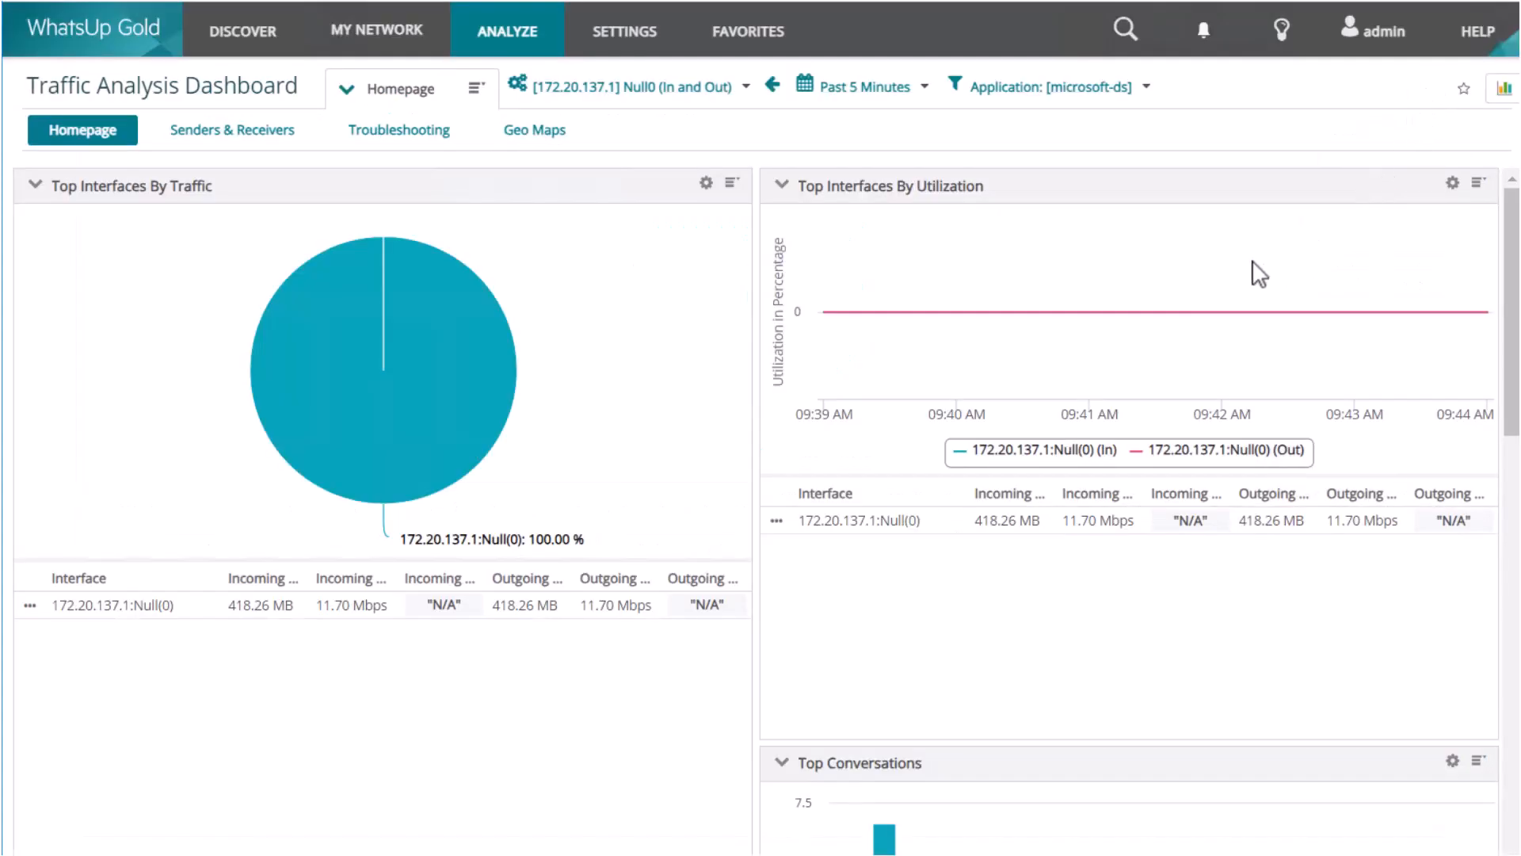
Switch the source dropdown from [172.20.137.1] Null0 (In and Out) to All NTA Sources
click(635, 86)
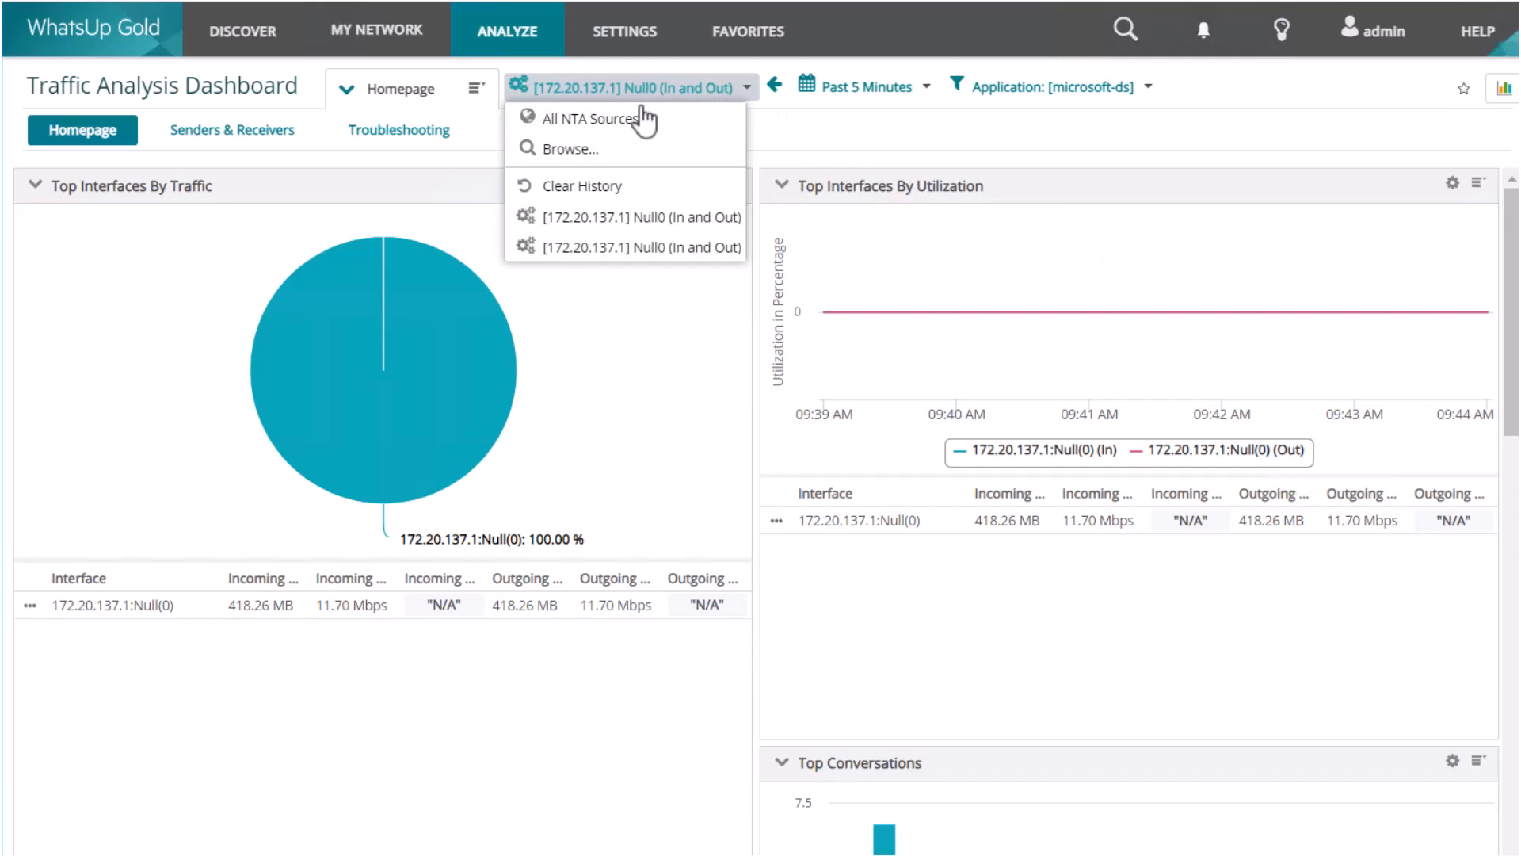
click(603, 118)
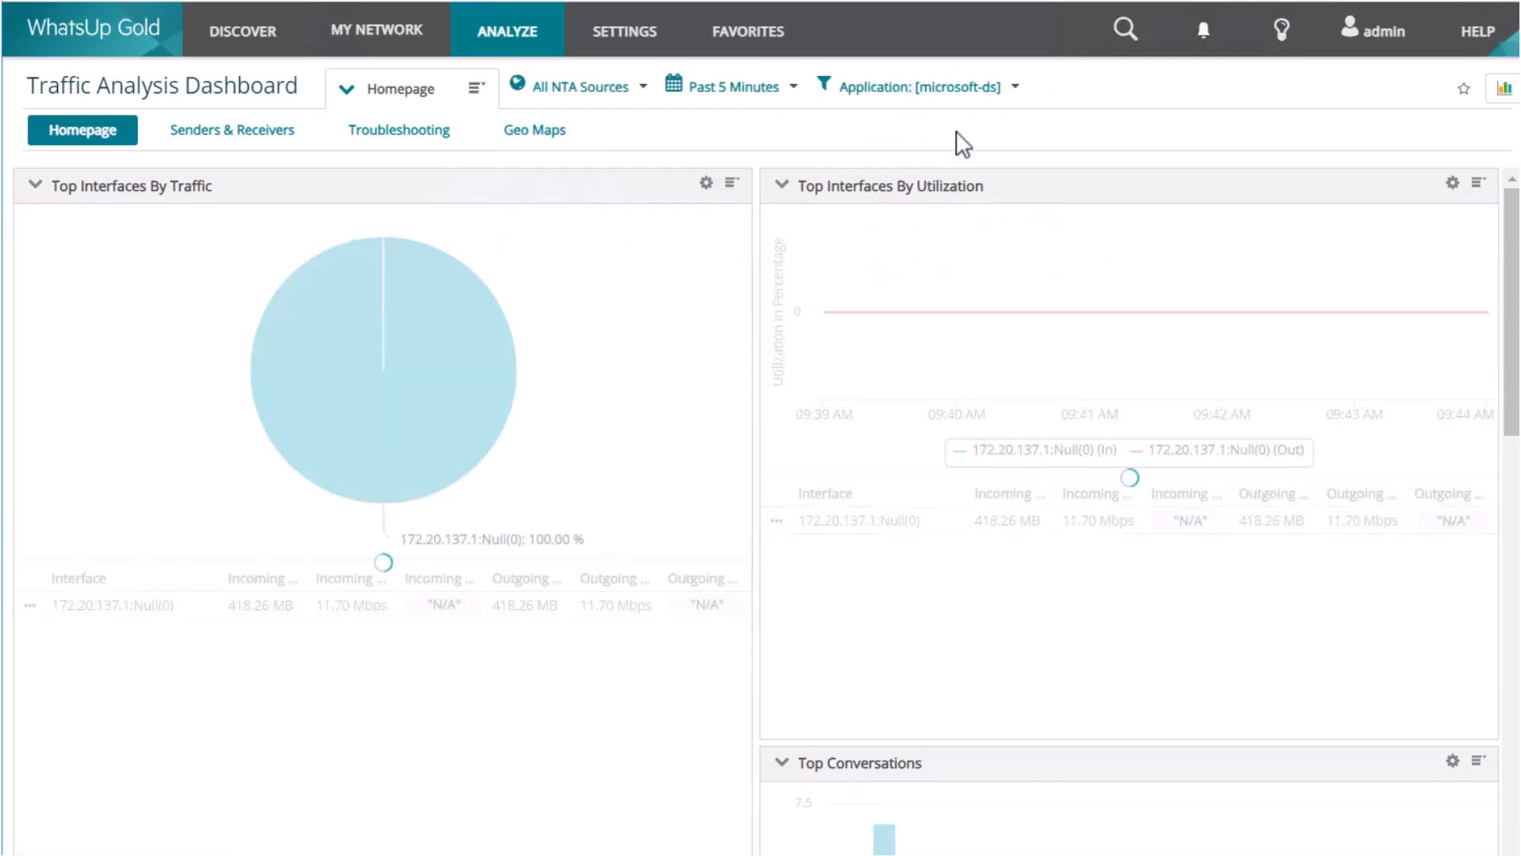